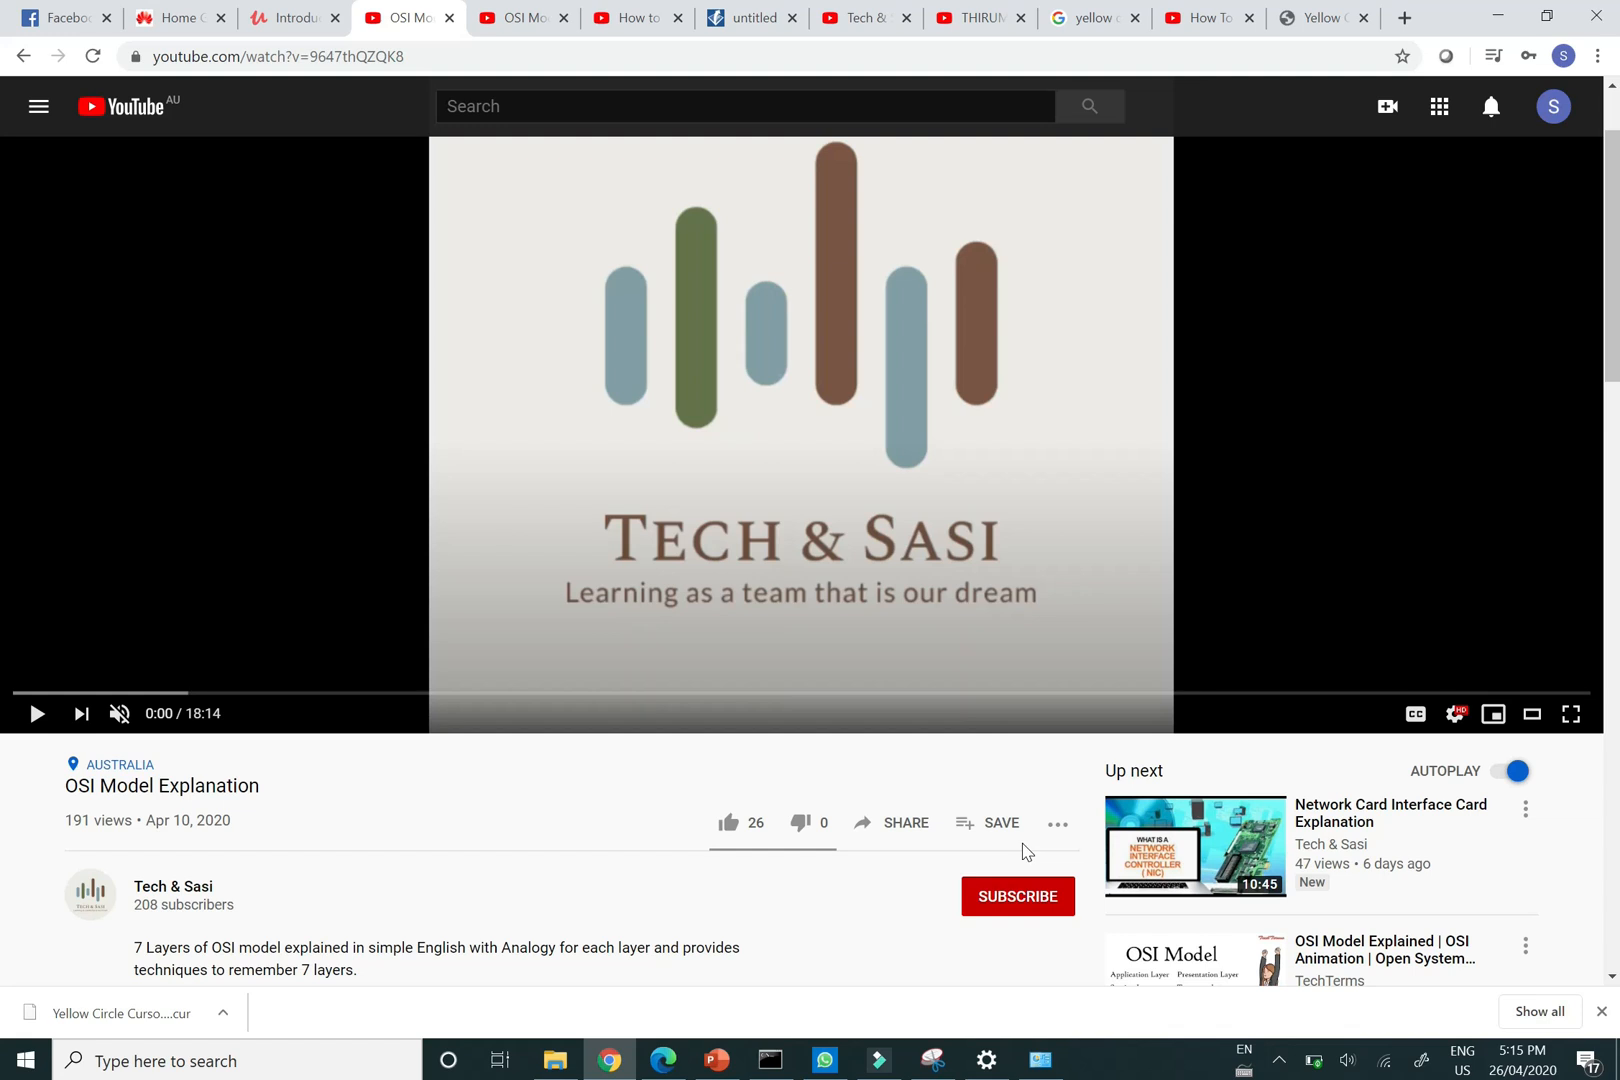
mouse_move(1016, 898)
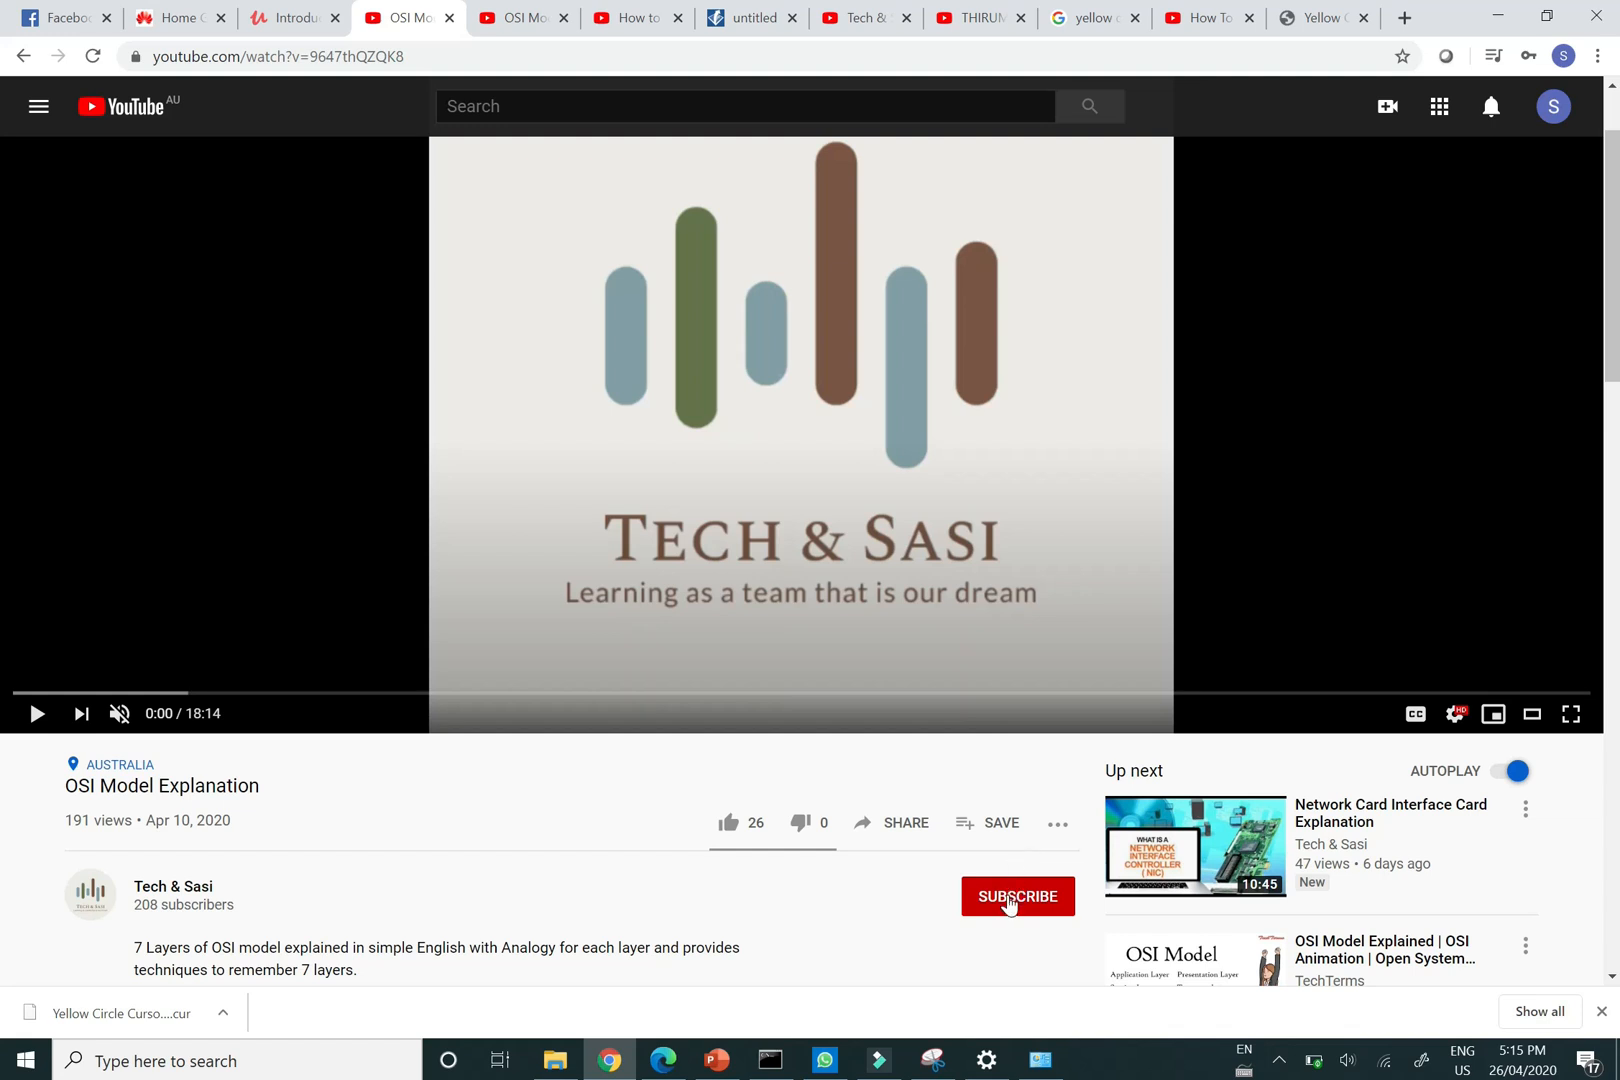
Subscribe to the Tech & Sasi channel and turn on its new-video notifications.
click(1016, 896)
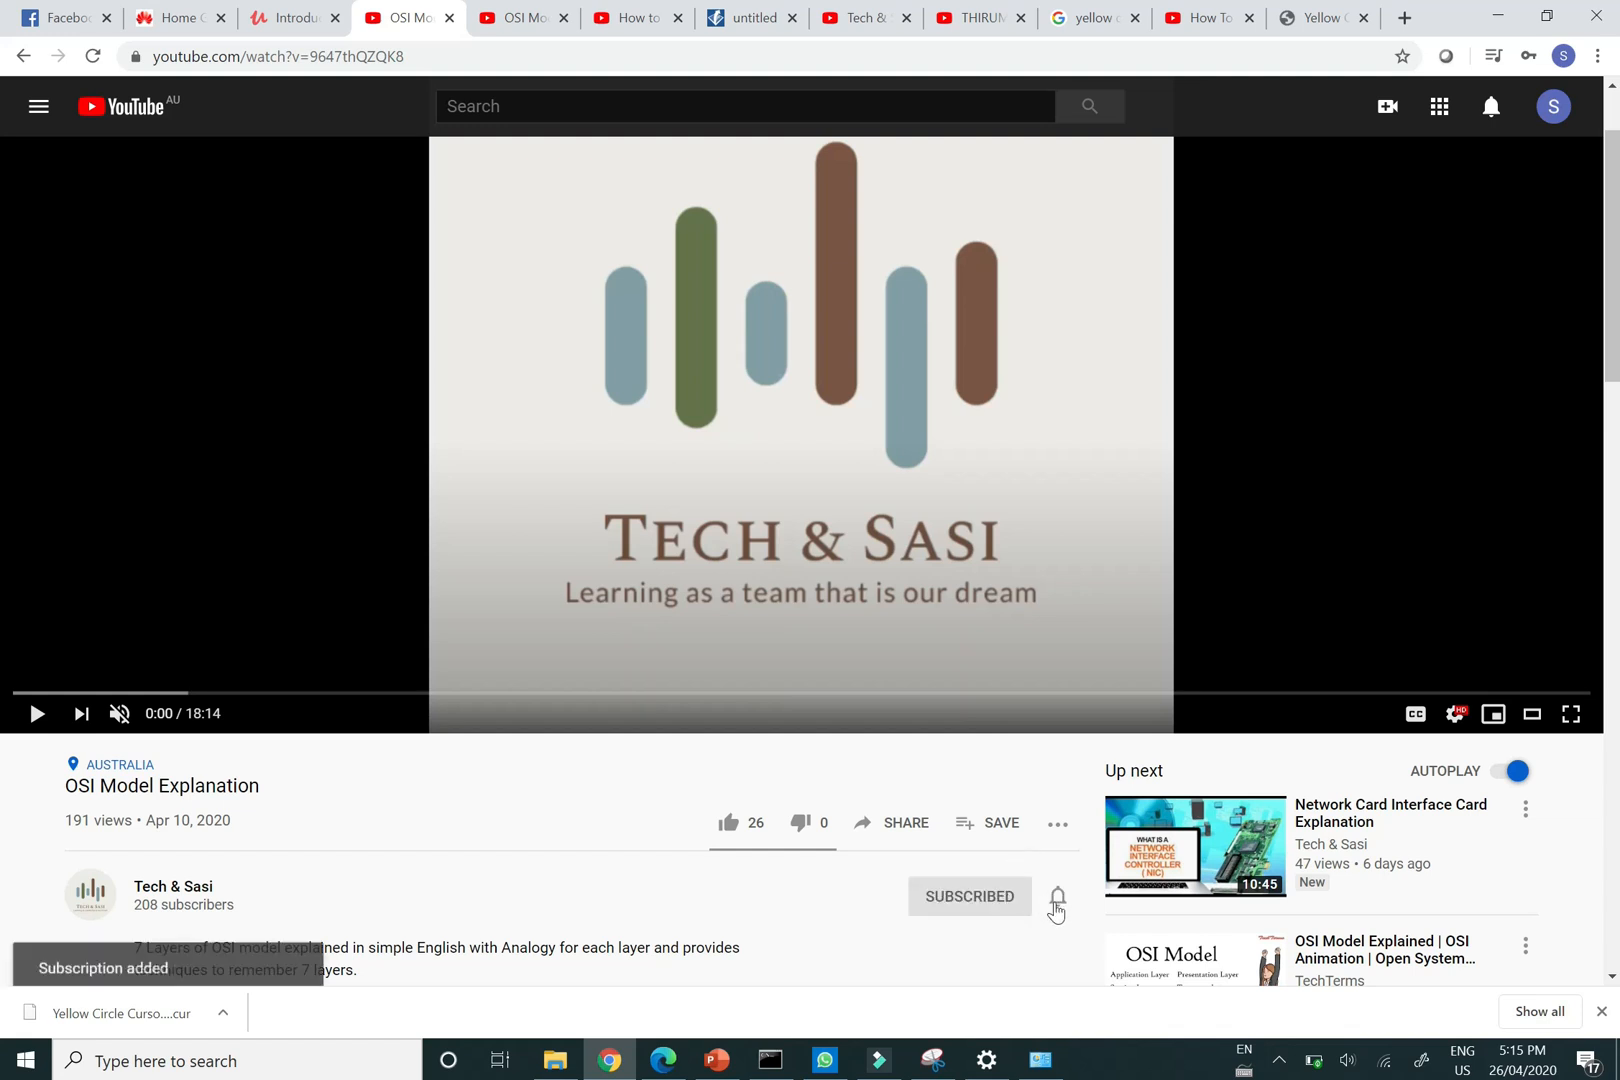
click(1056, 896)
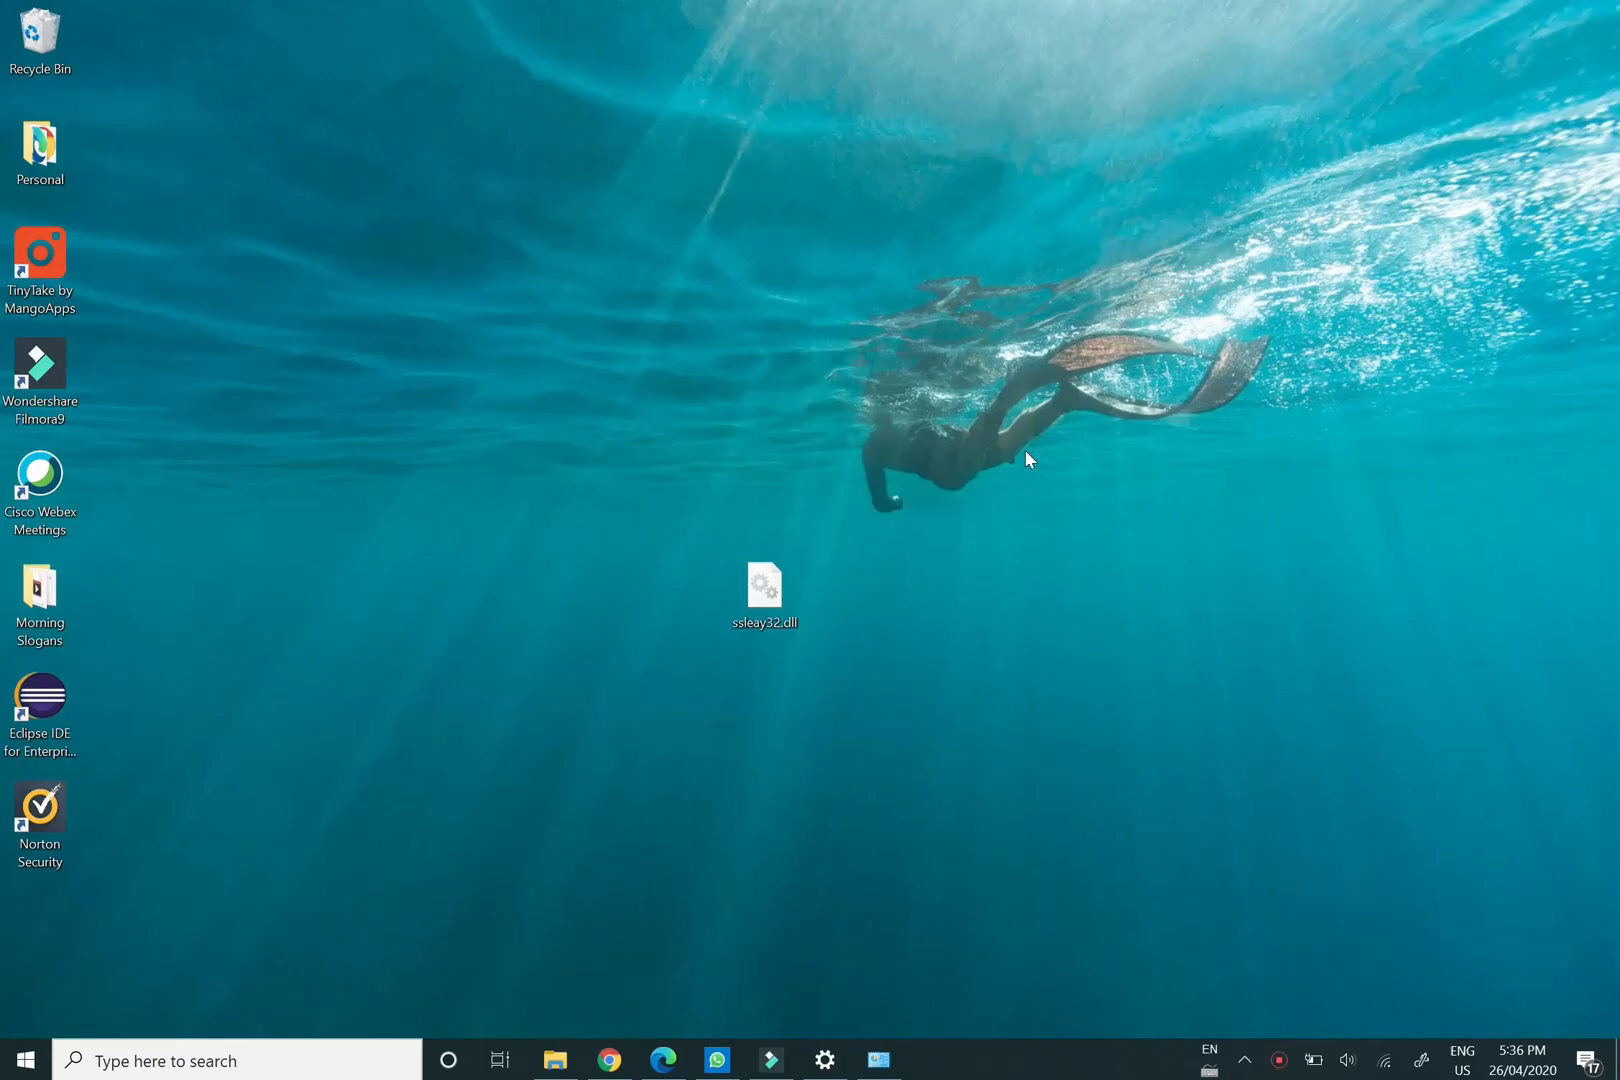
mouse_move(988, 522)
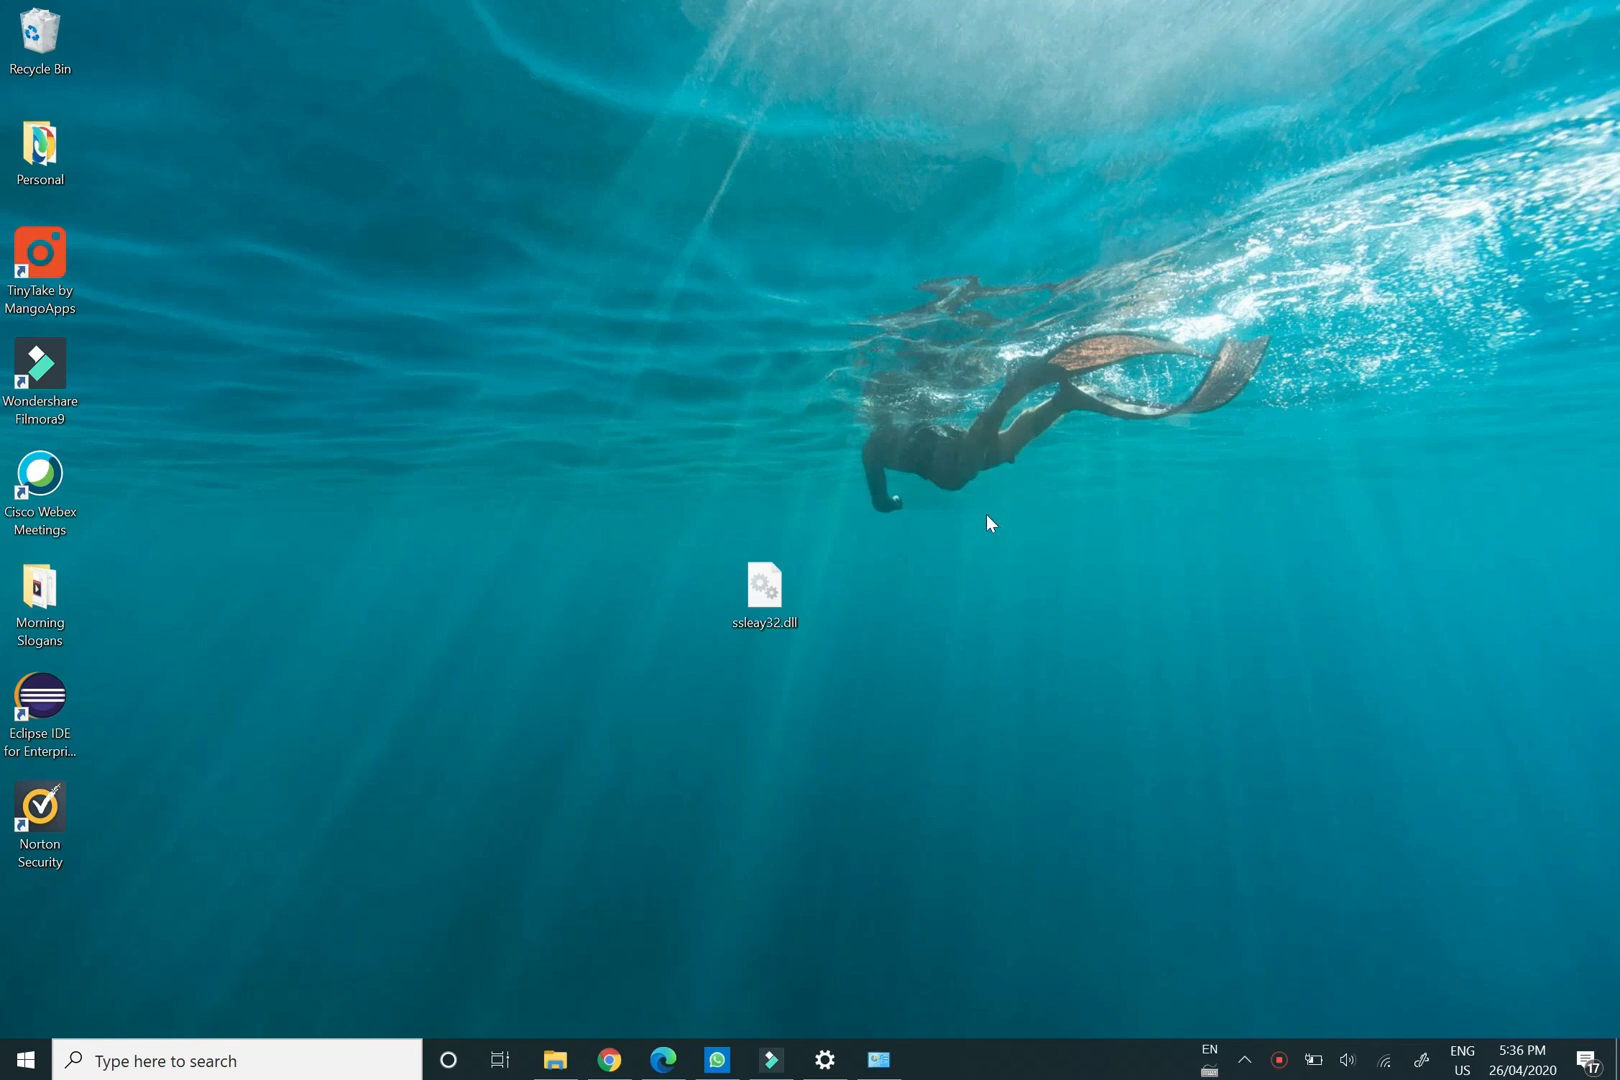
mouse_move(928, 490)
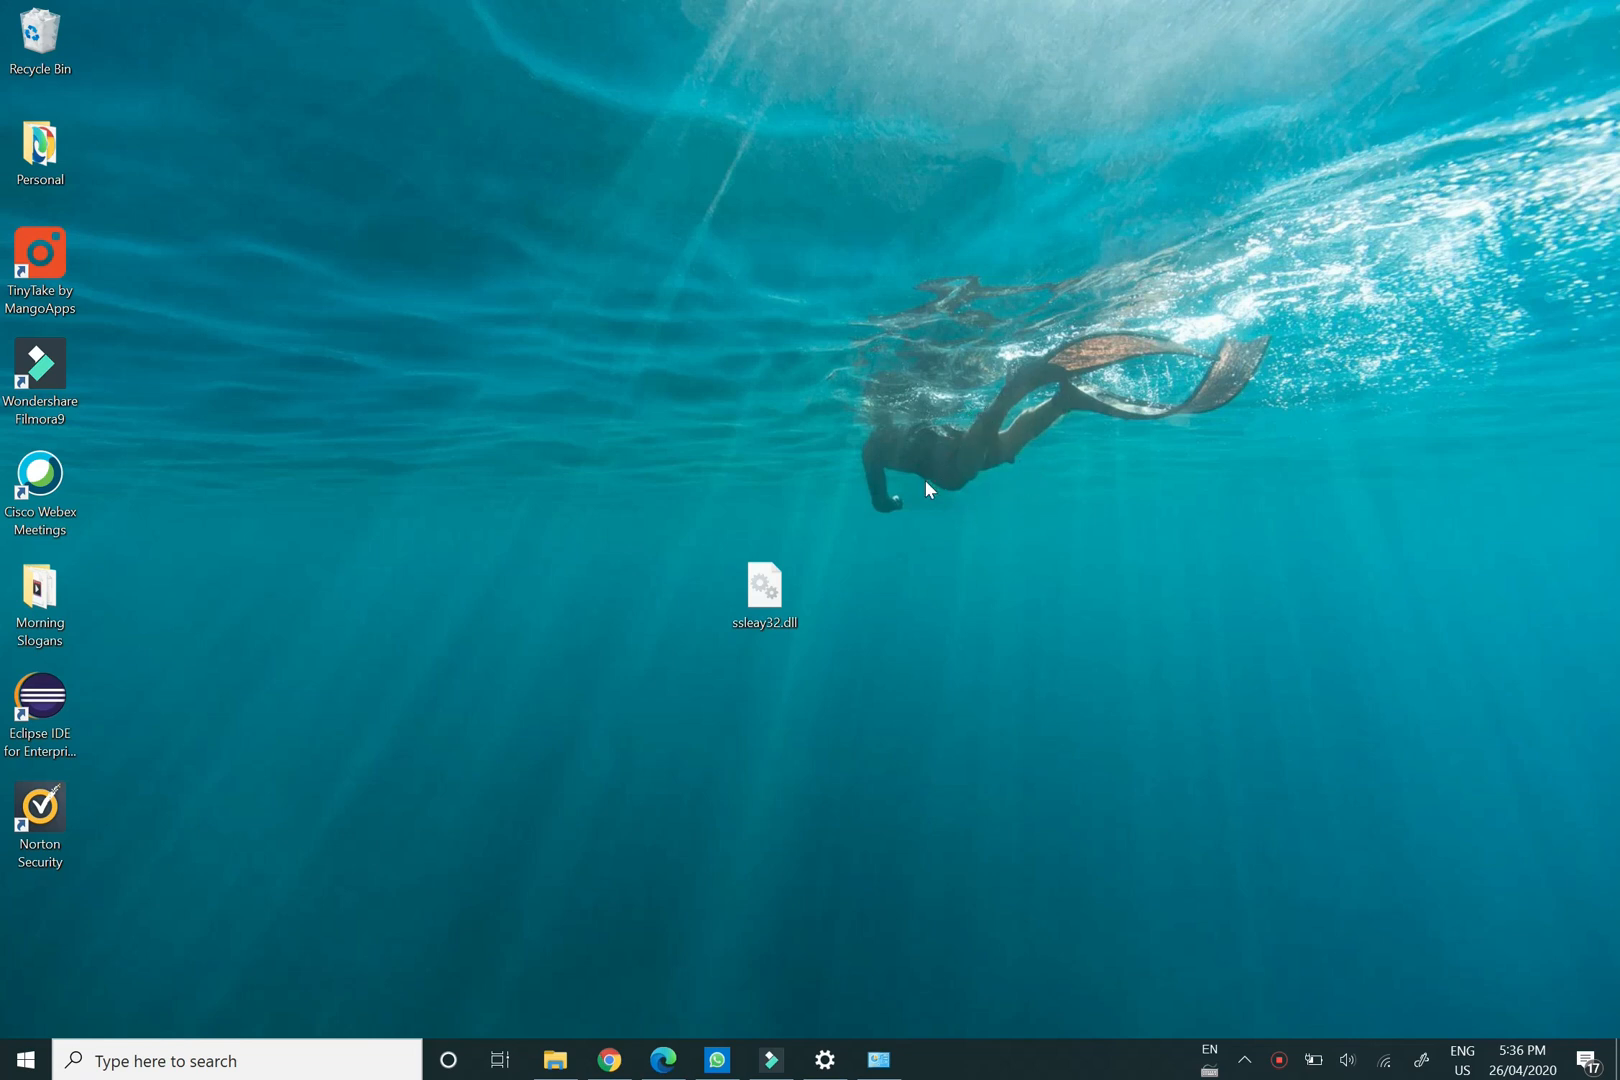
mouse_move(690, 628)
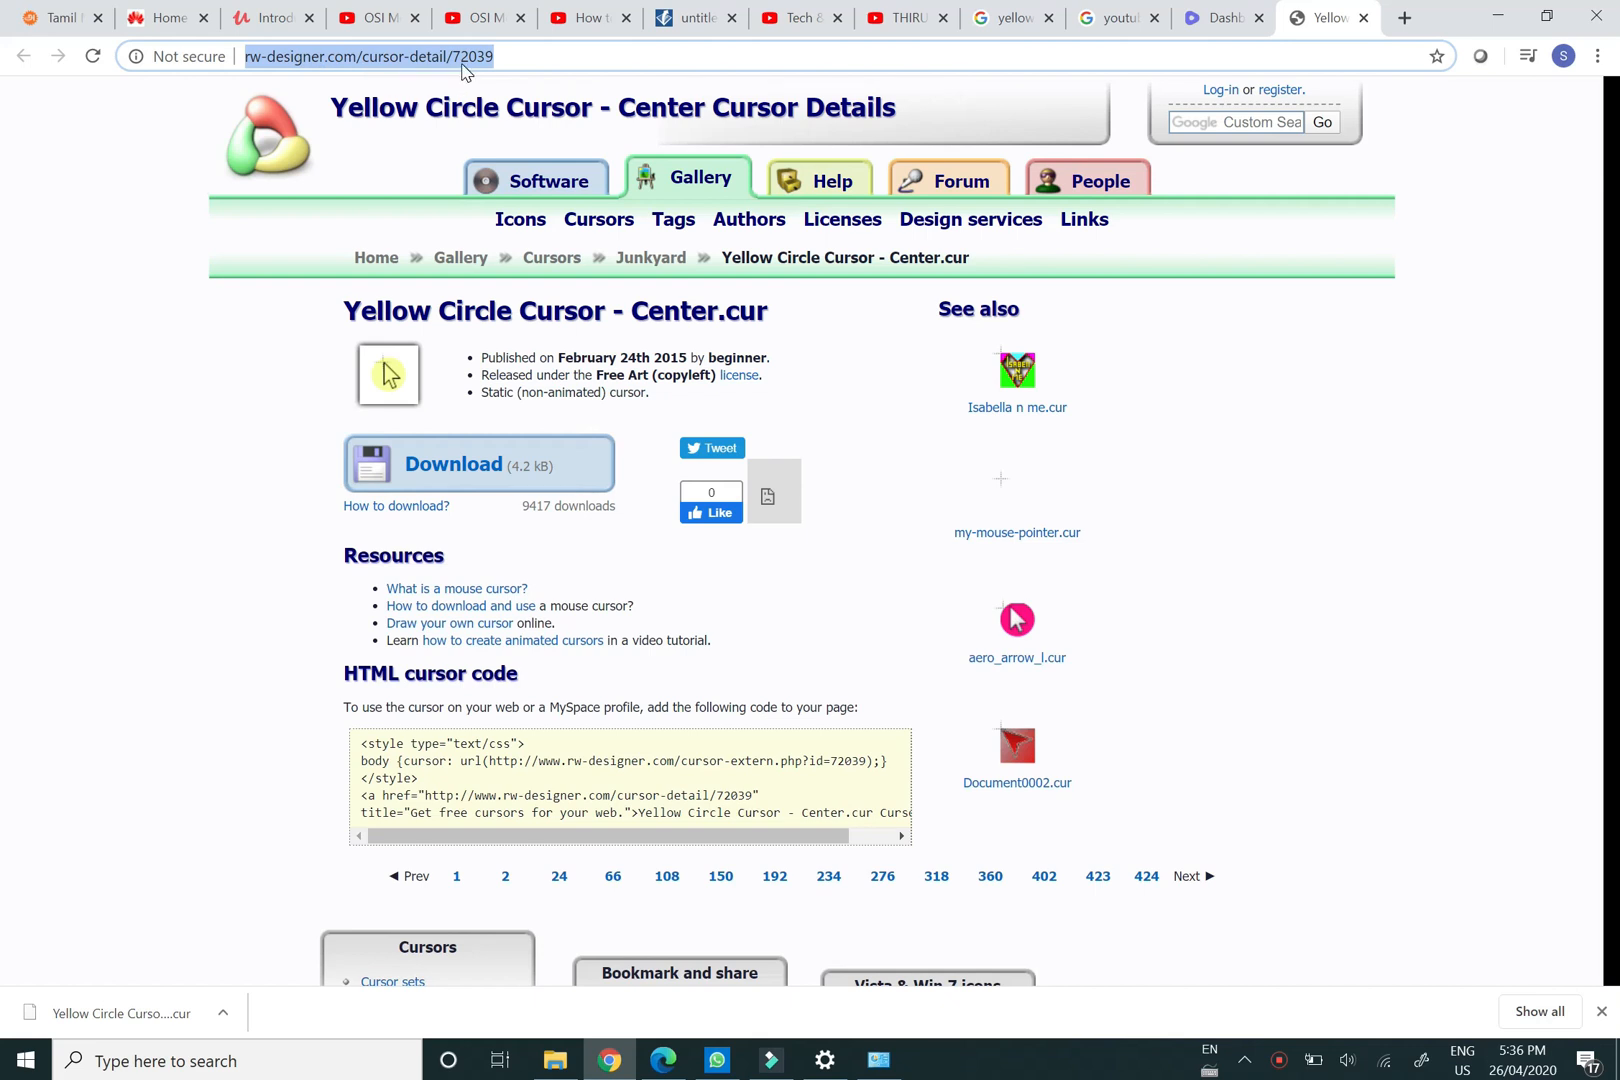
mouse_move(500, 74)
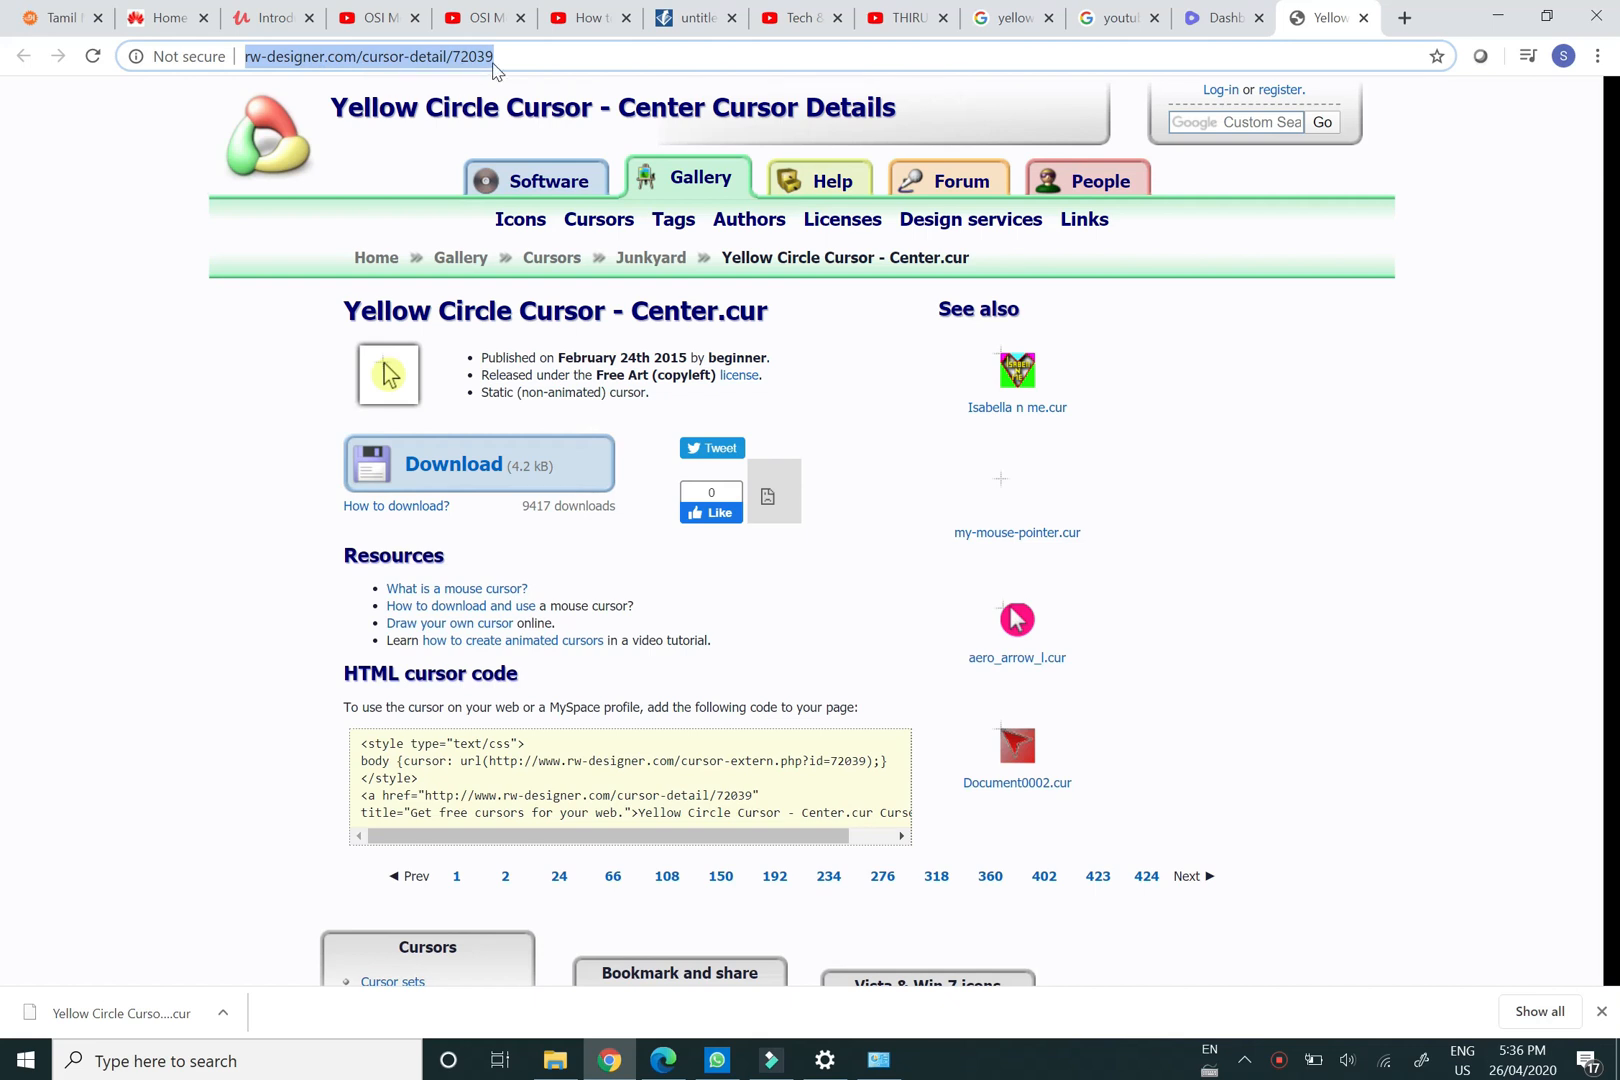
mouse_move(452, 464)
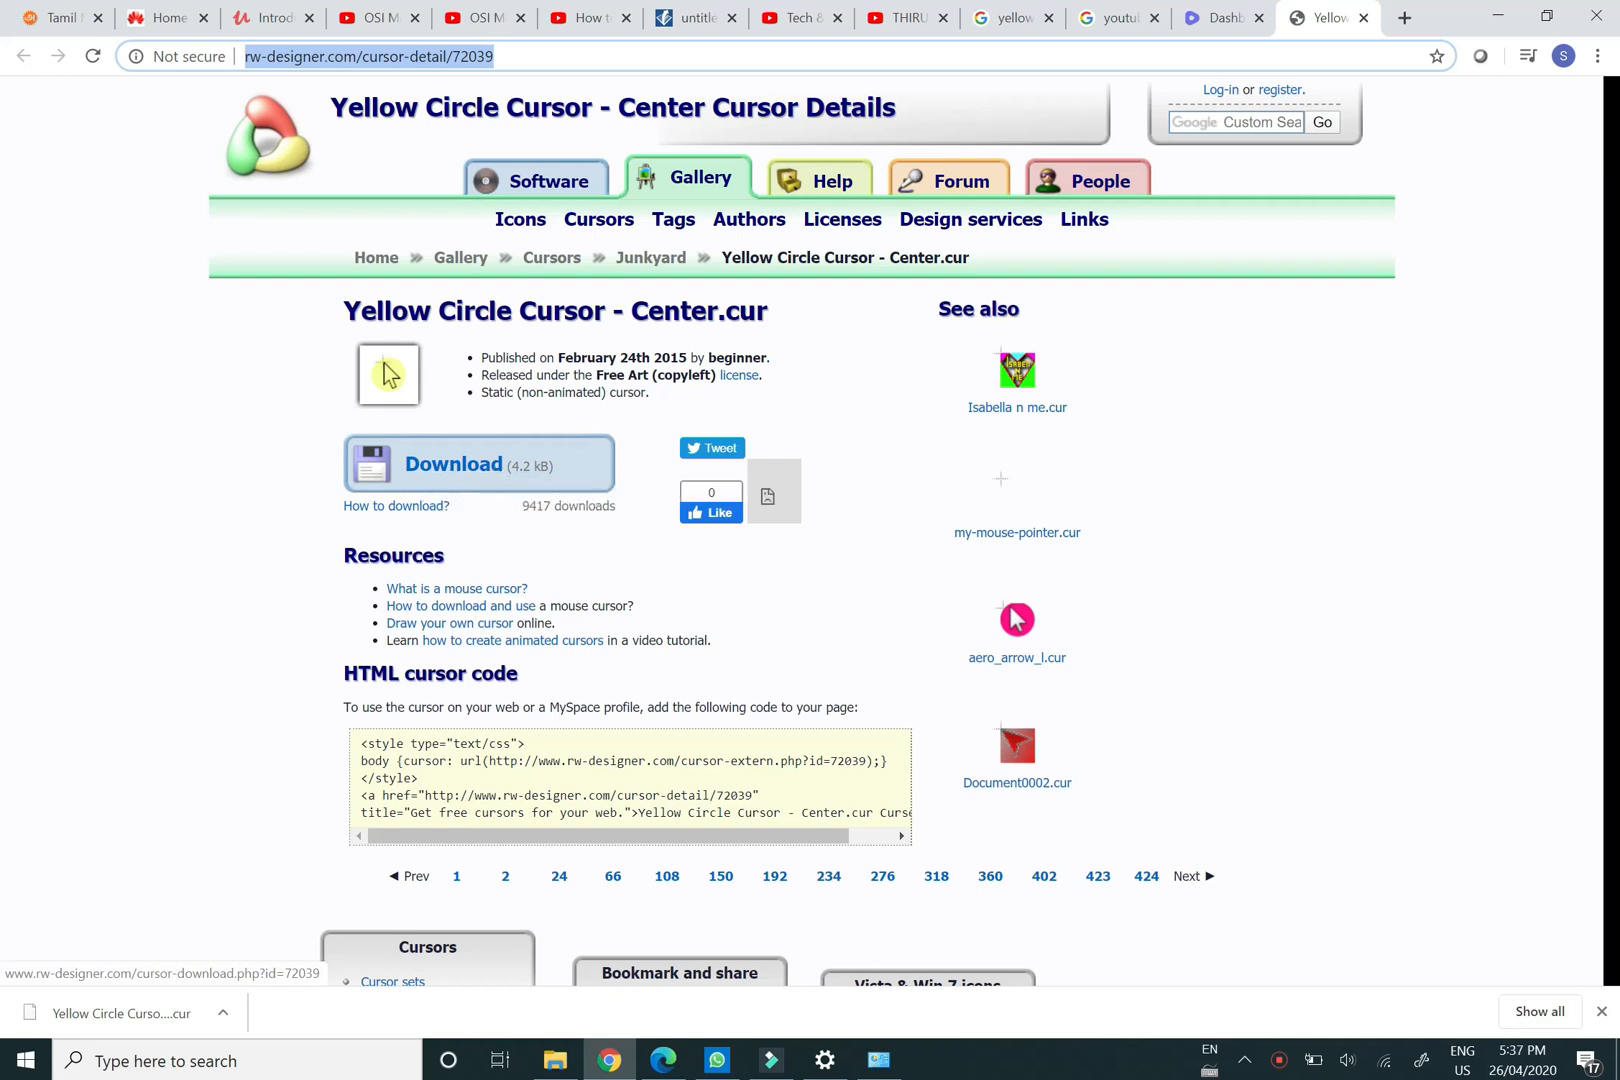
mouse_move(378, 576)
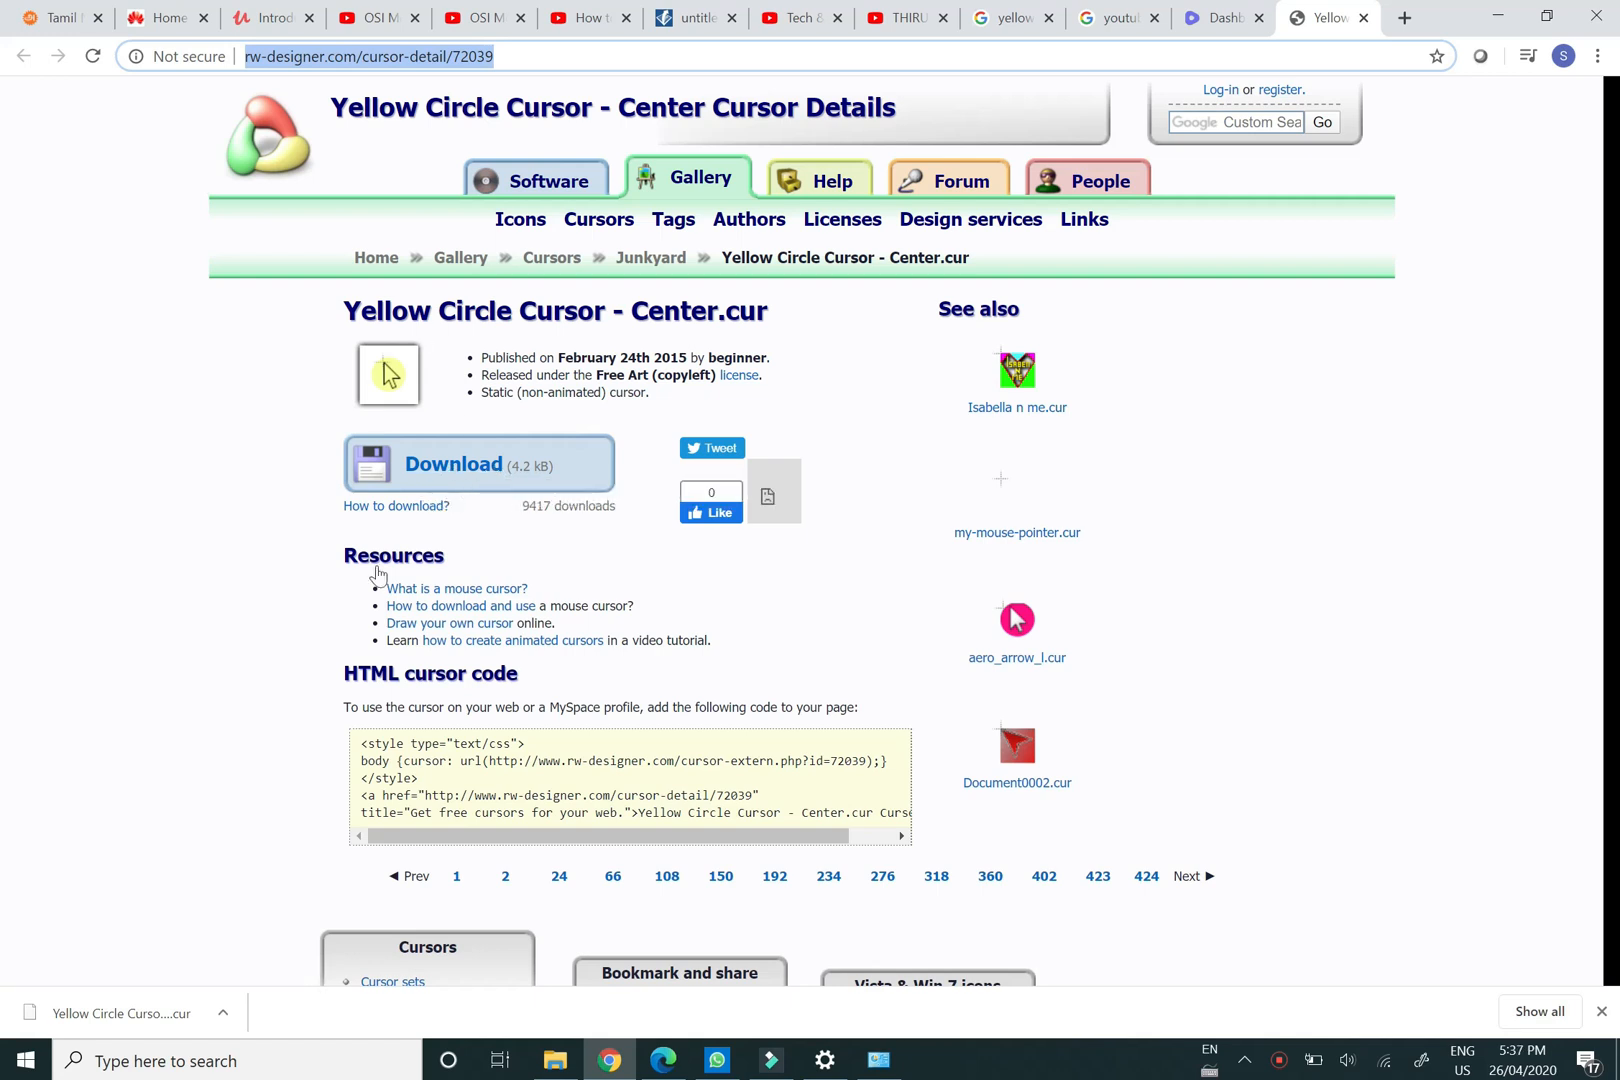
click(224, 1026)
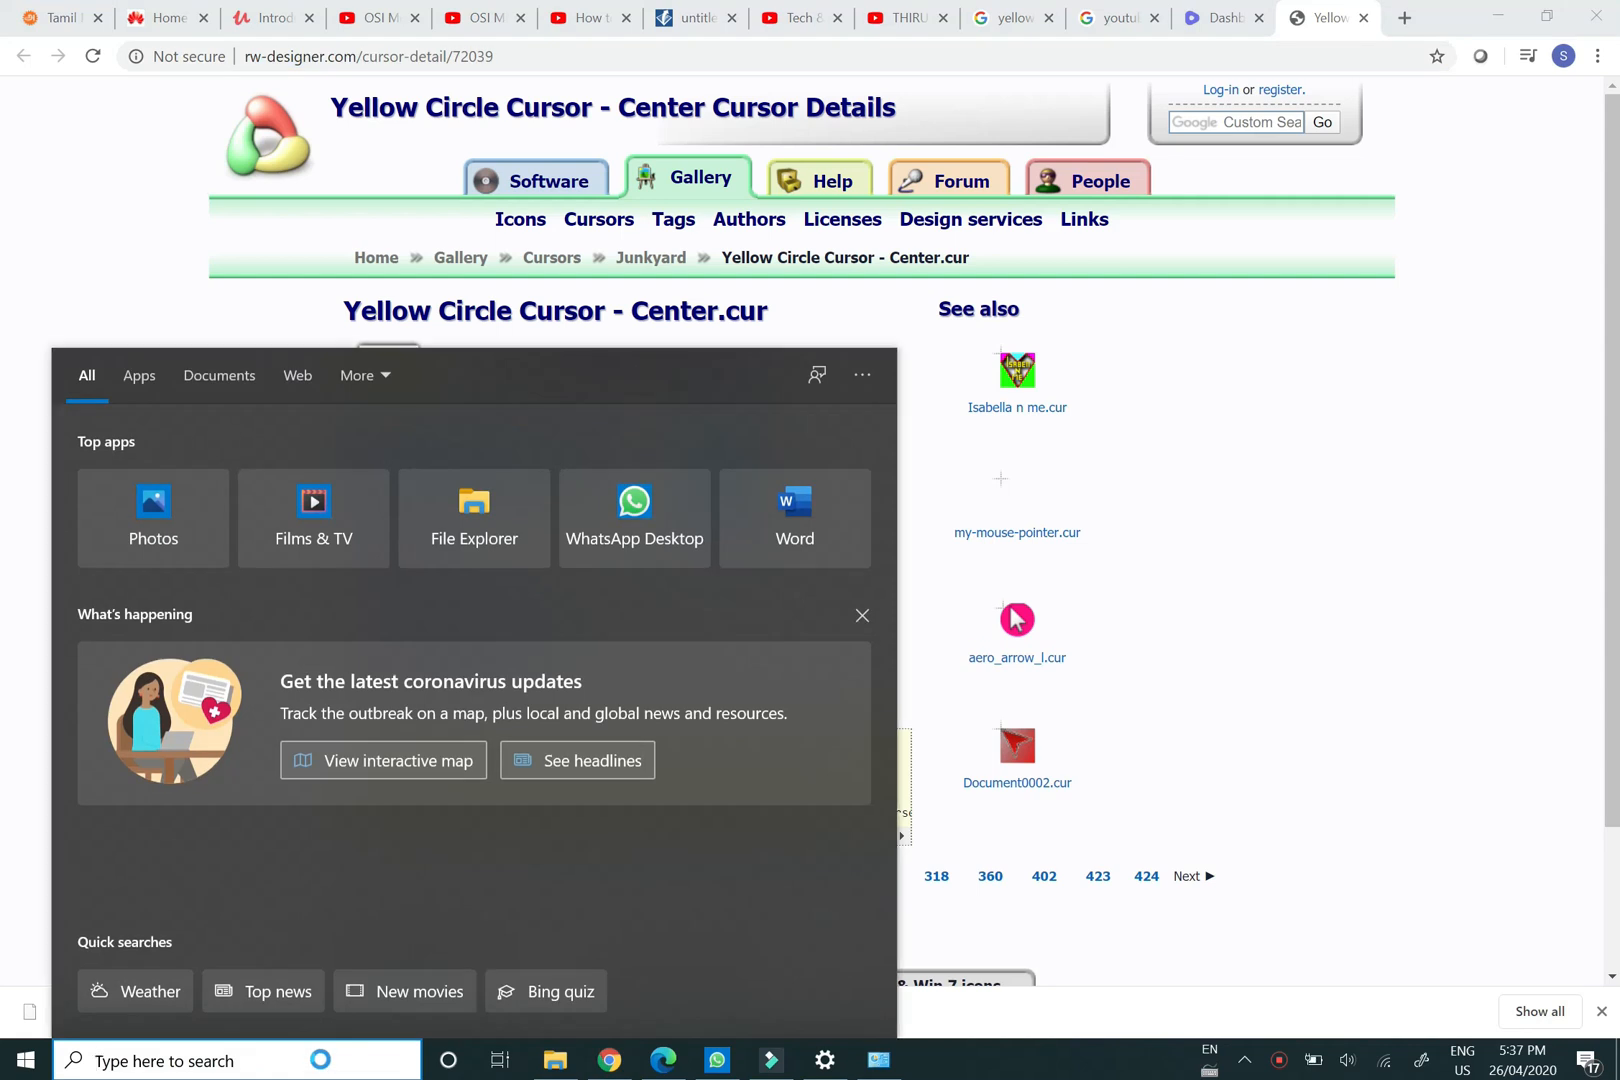
Search 'mouse settings', reach Additional mouse options and show the Pointers list in Mouse Properties.
text(m)
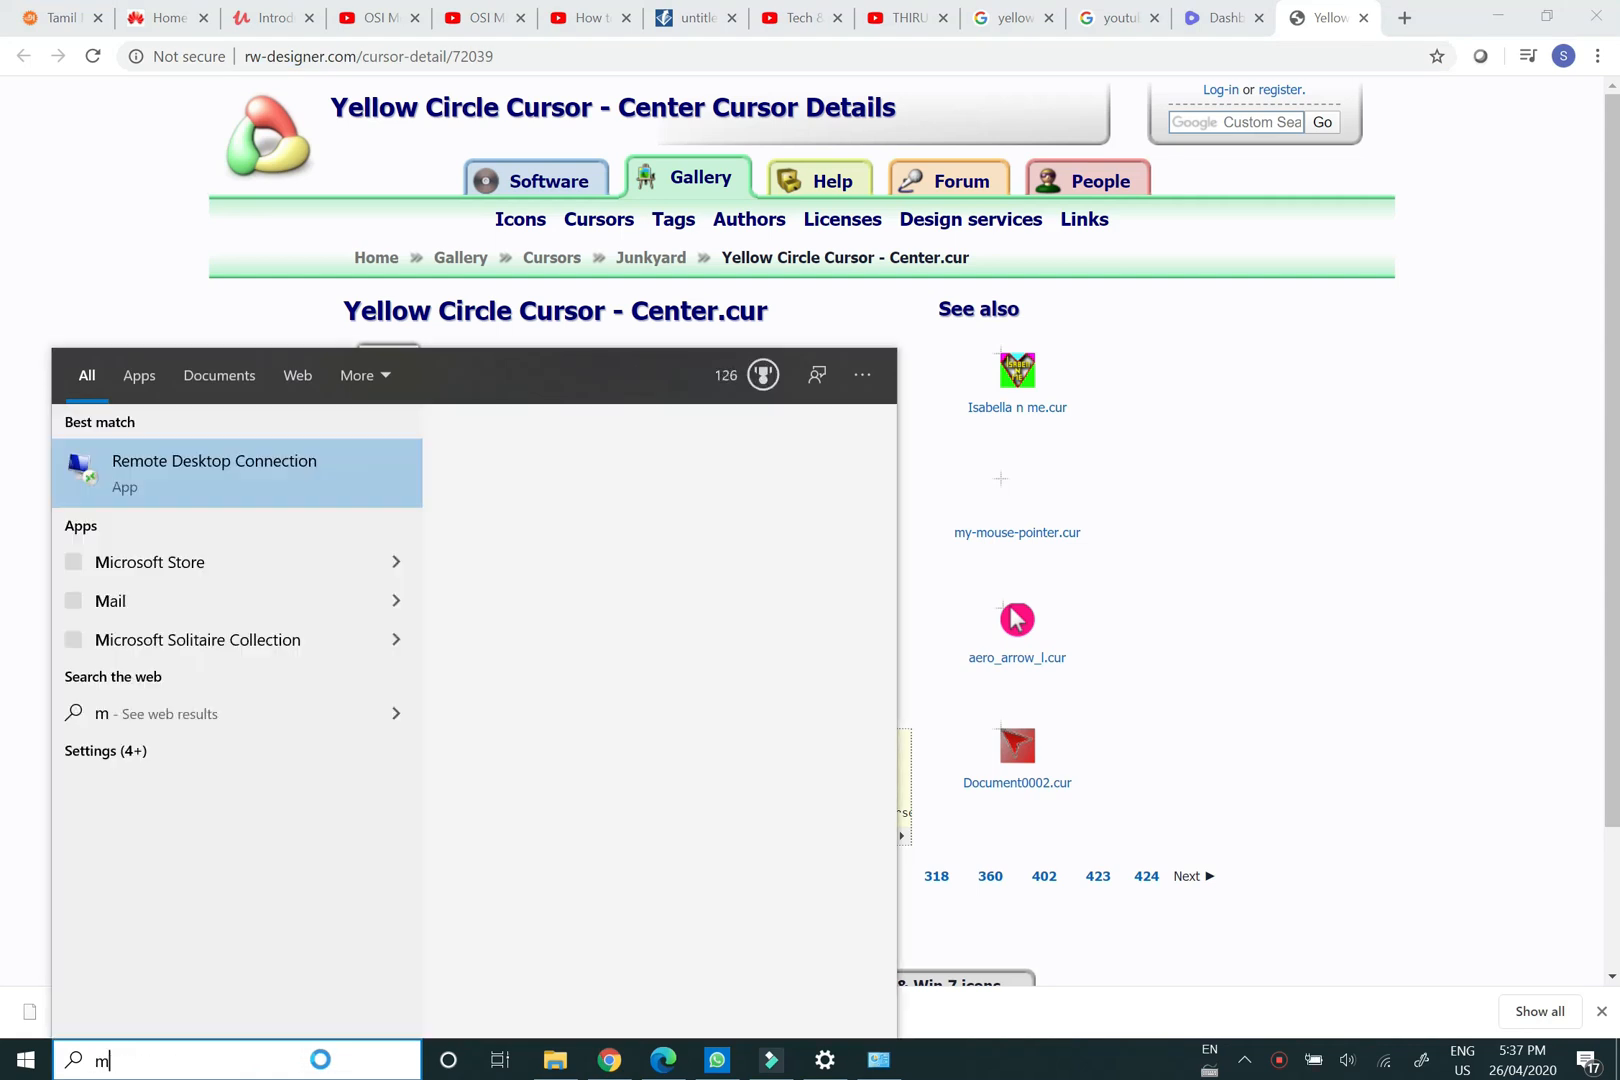
text(ouse settings)
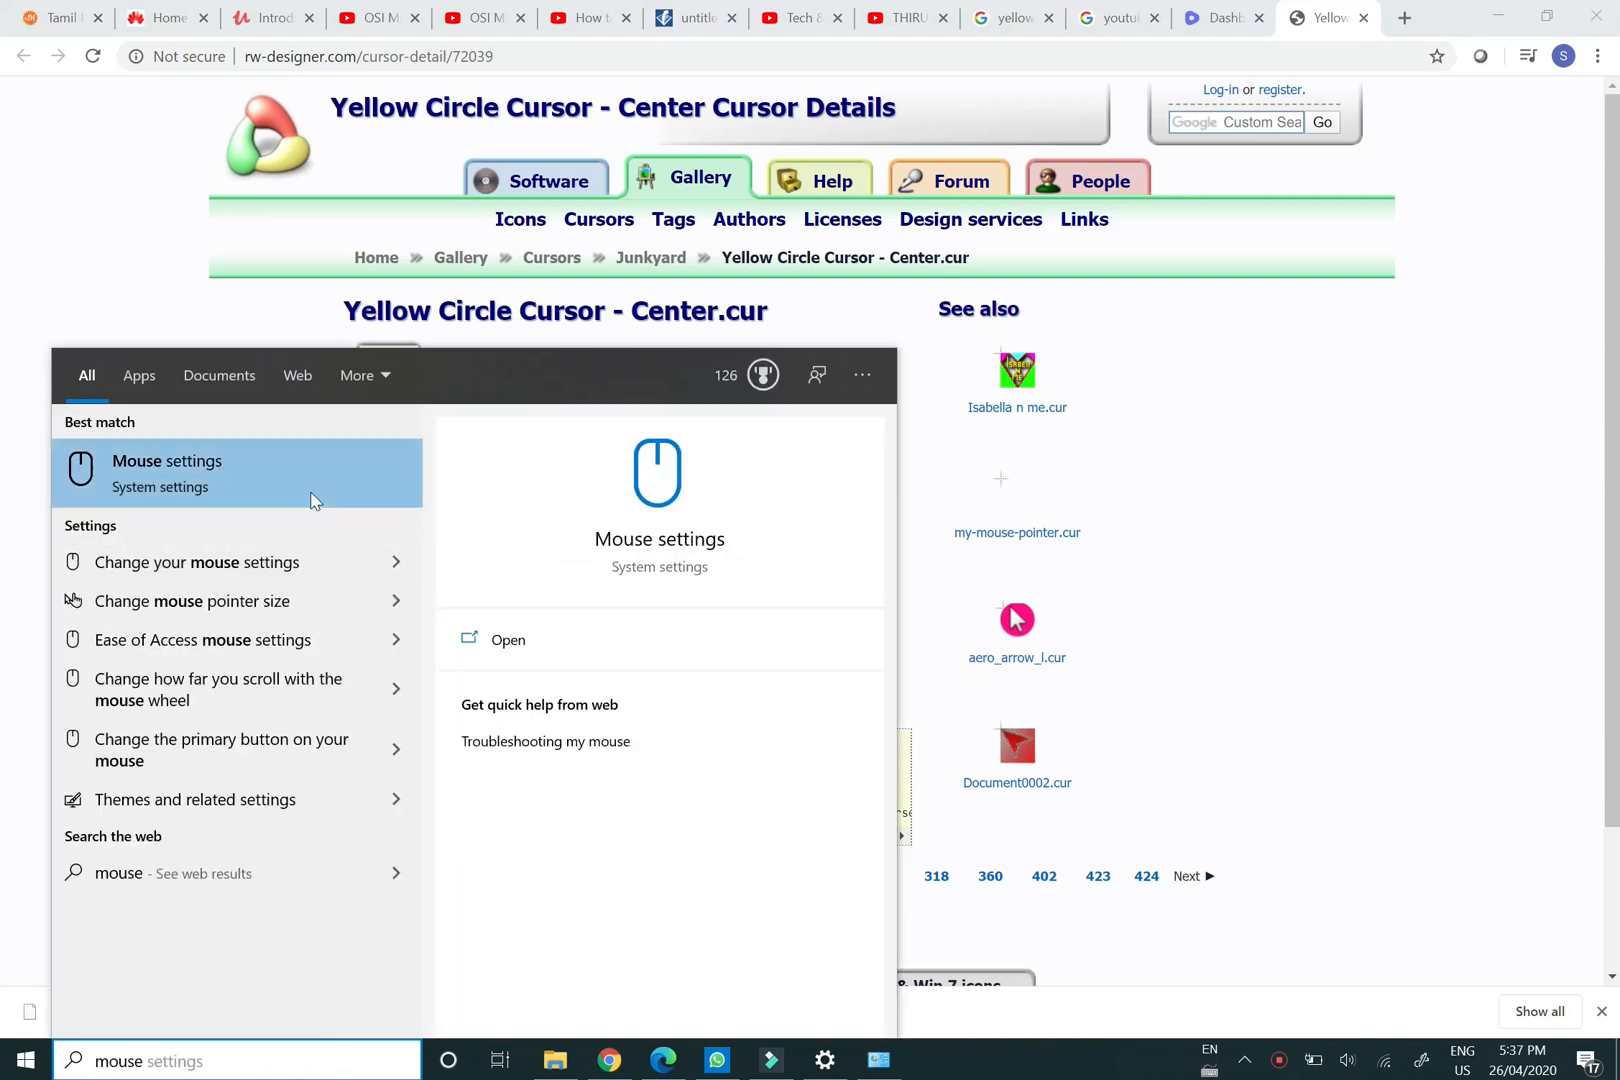
click(508, 638)
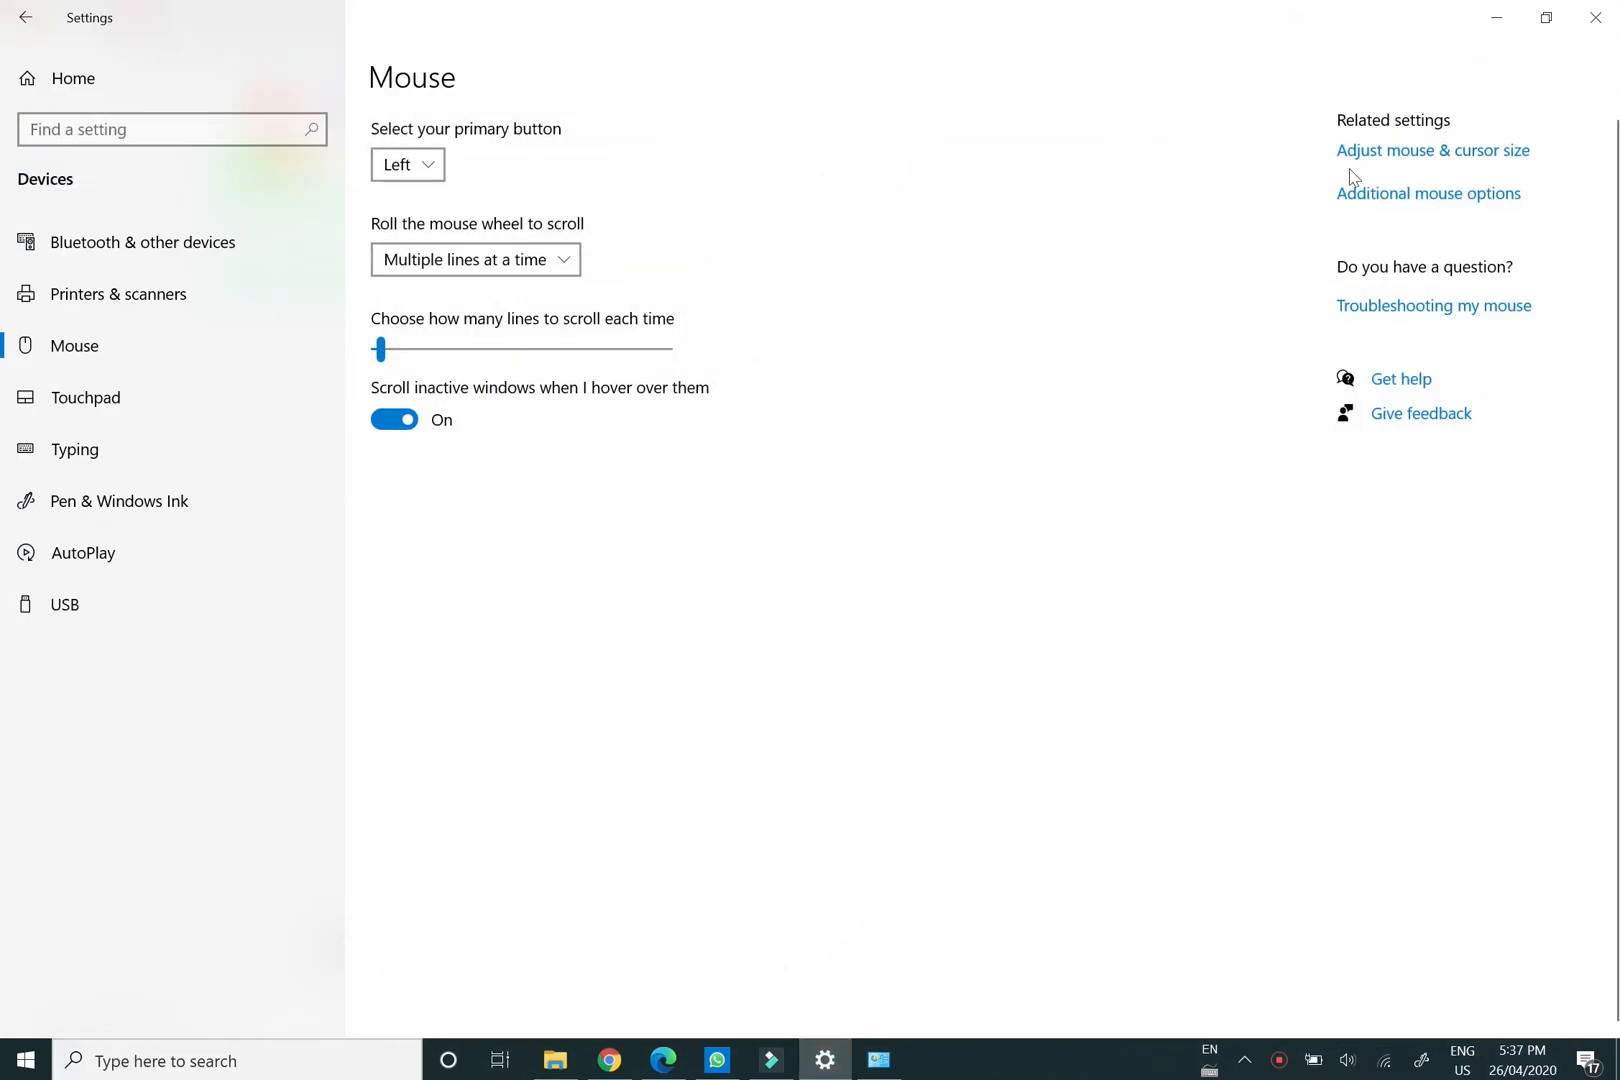
mouse_move(1428, 194)
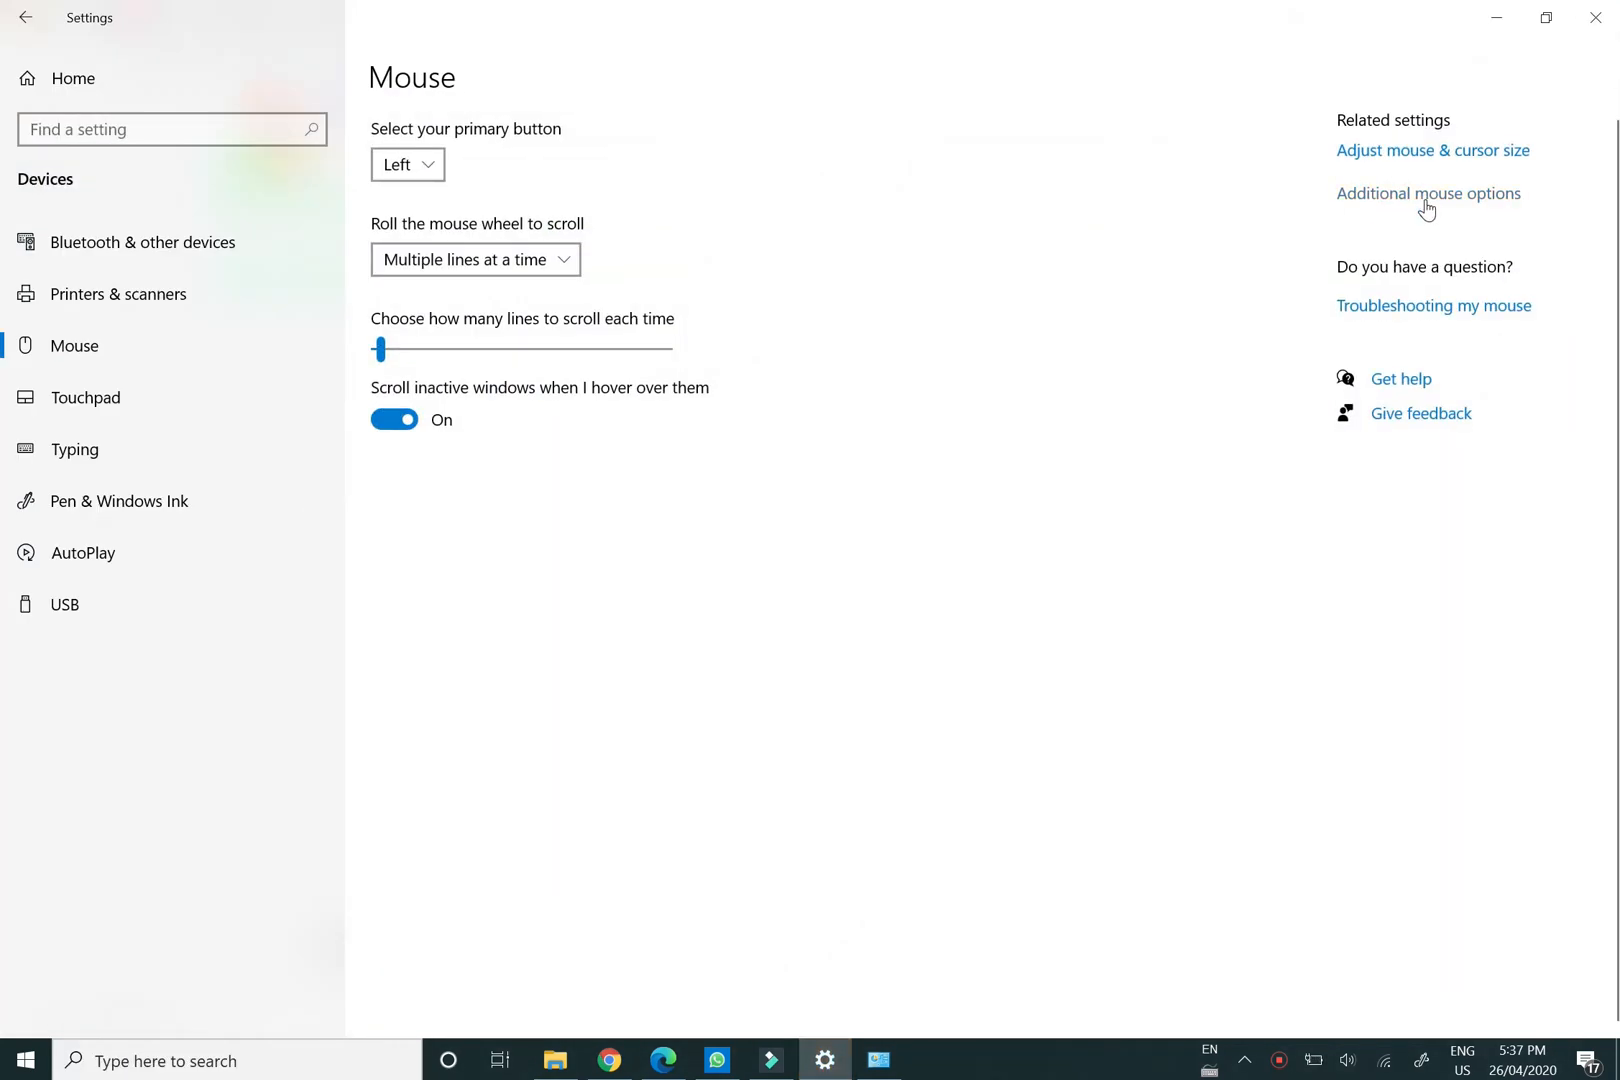
click(1428, 194)
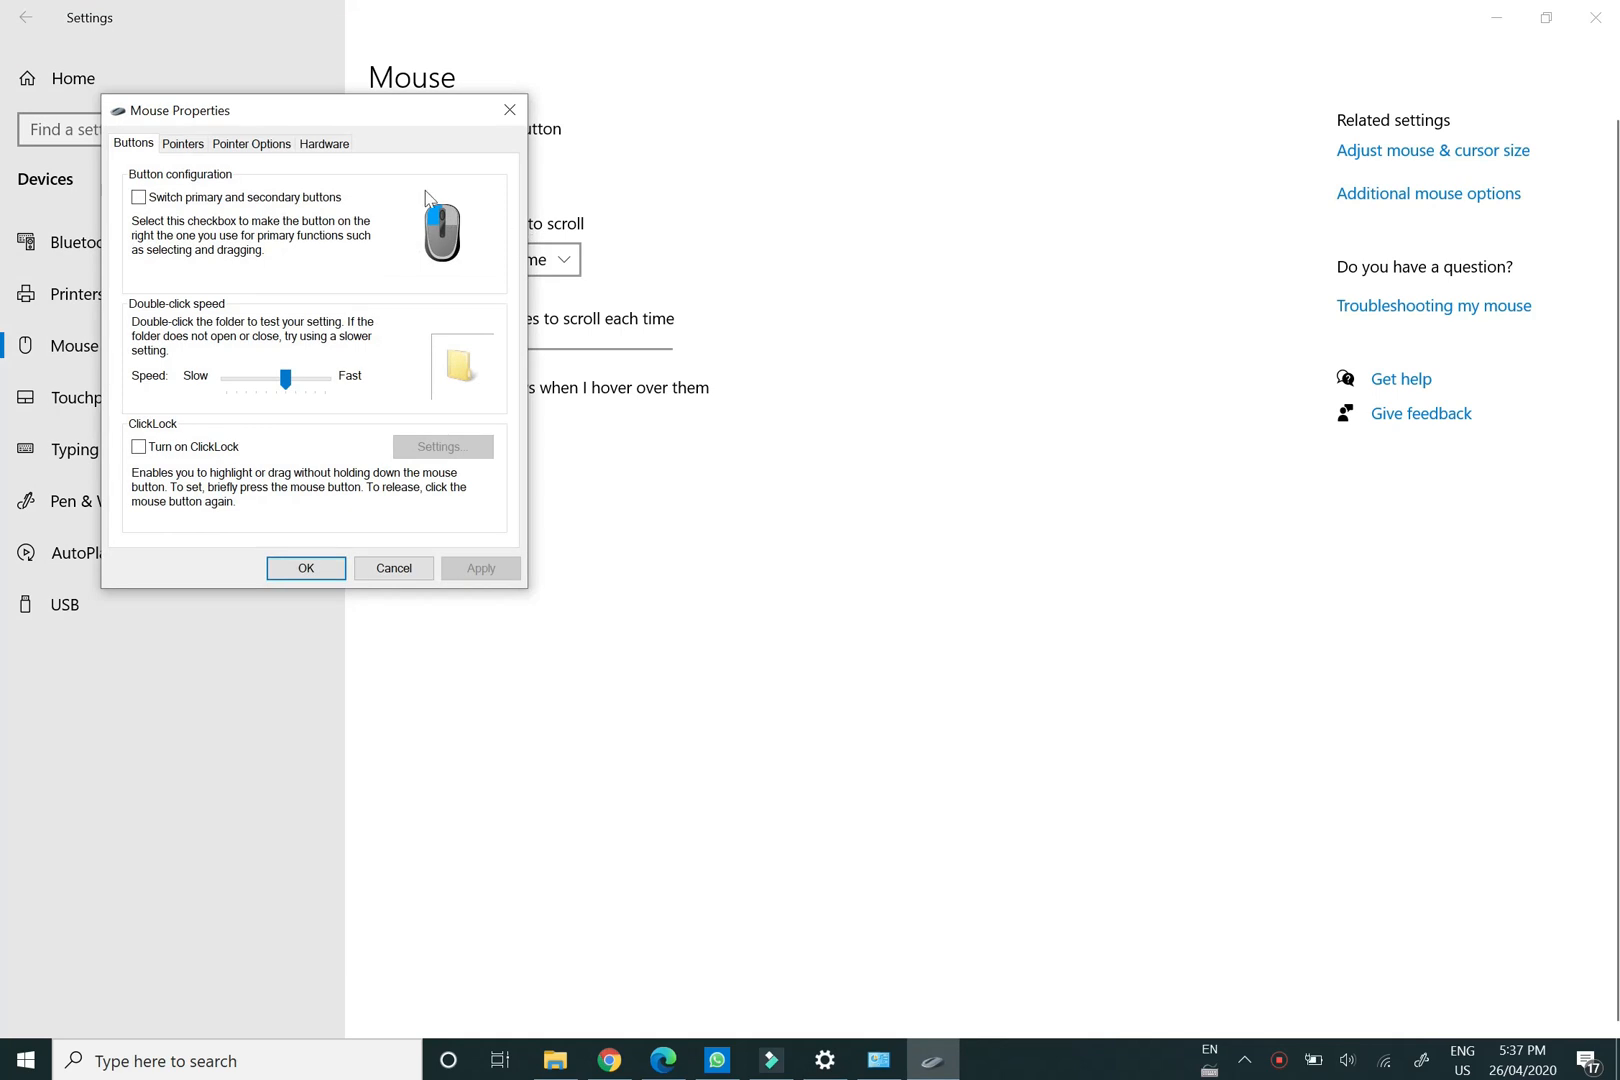
click(182, 144)
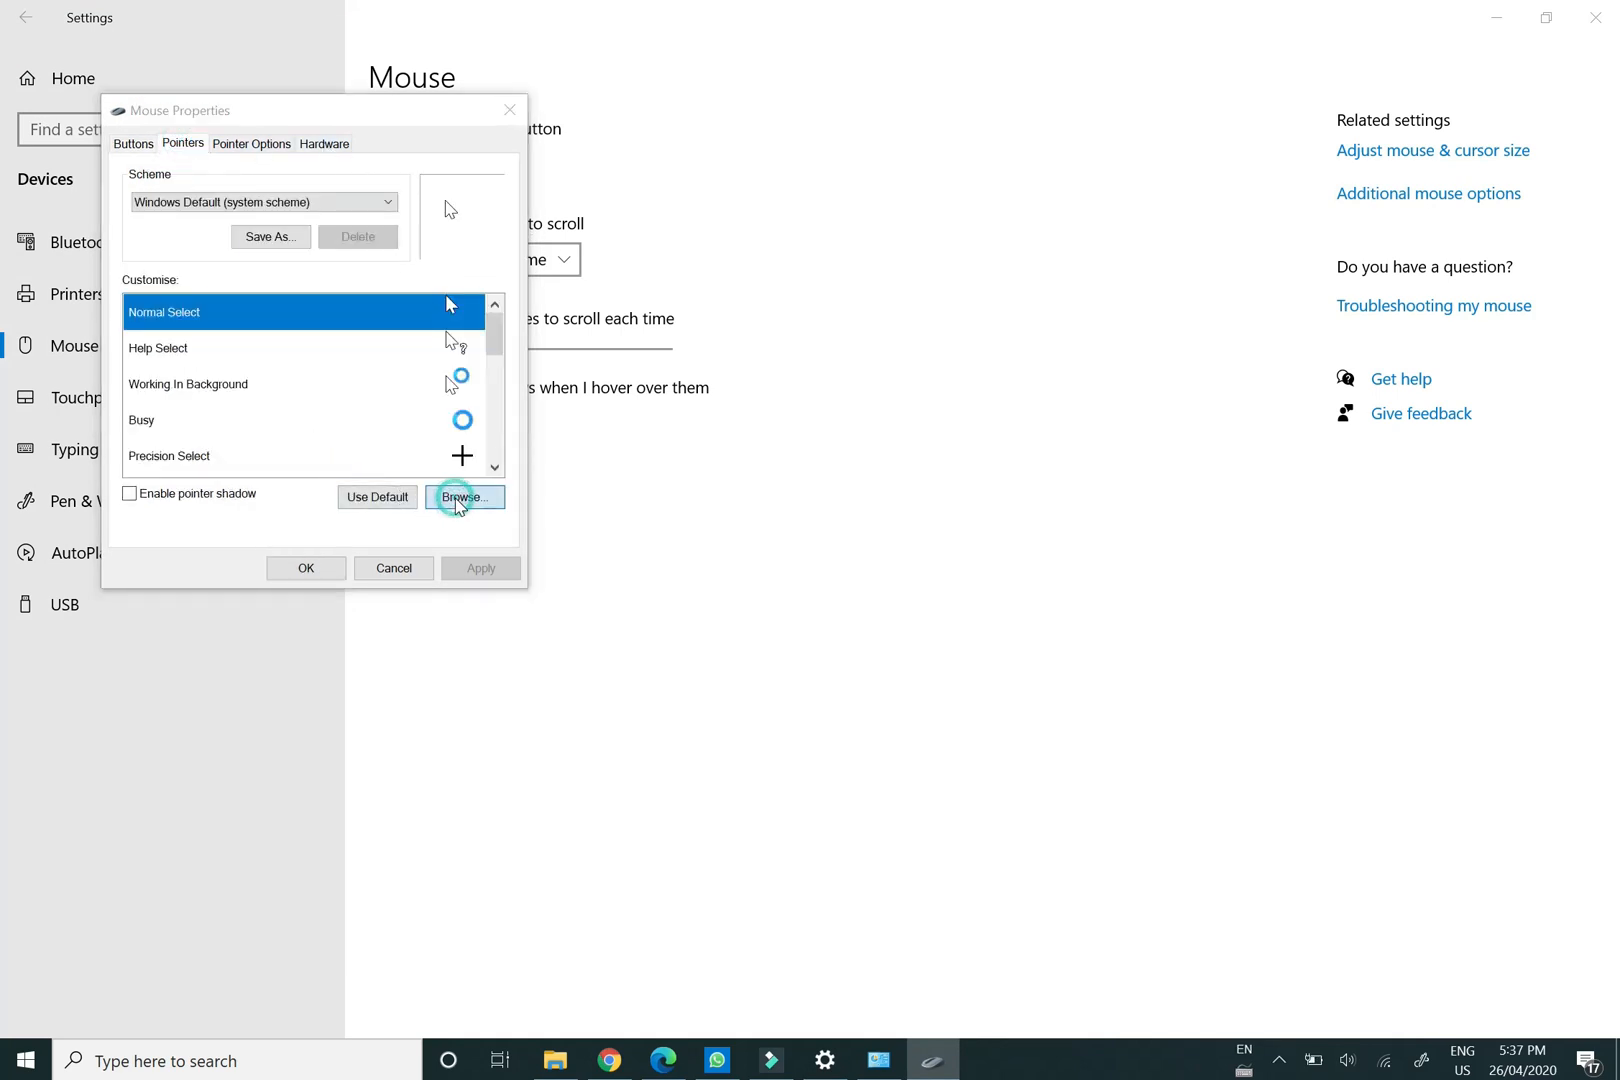
Browse C:\Users\sasik\Downloads and pick Yellow Circle Cursor - Center as the normal select pointer.
click(464, 498)
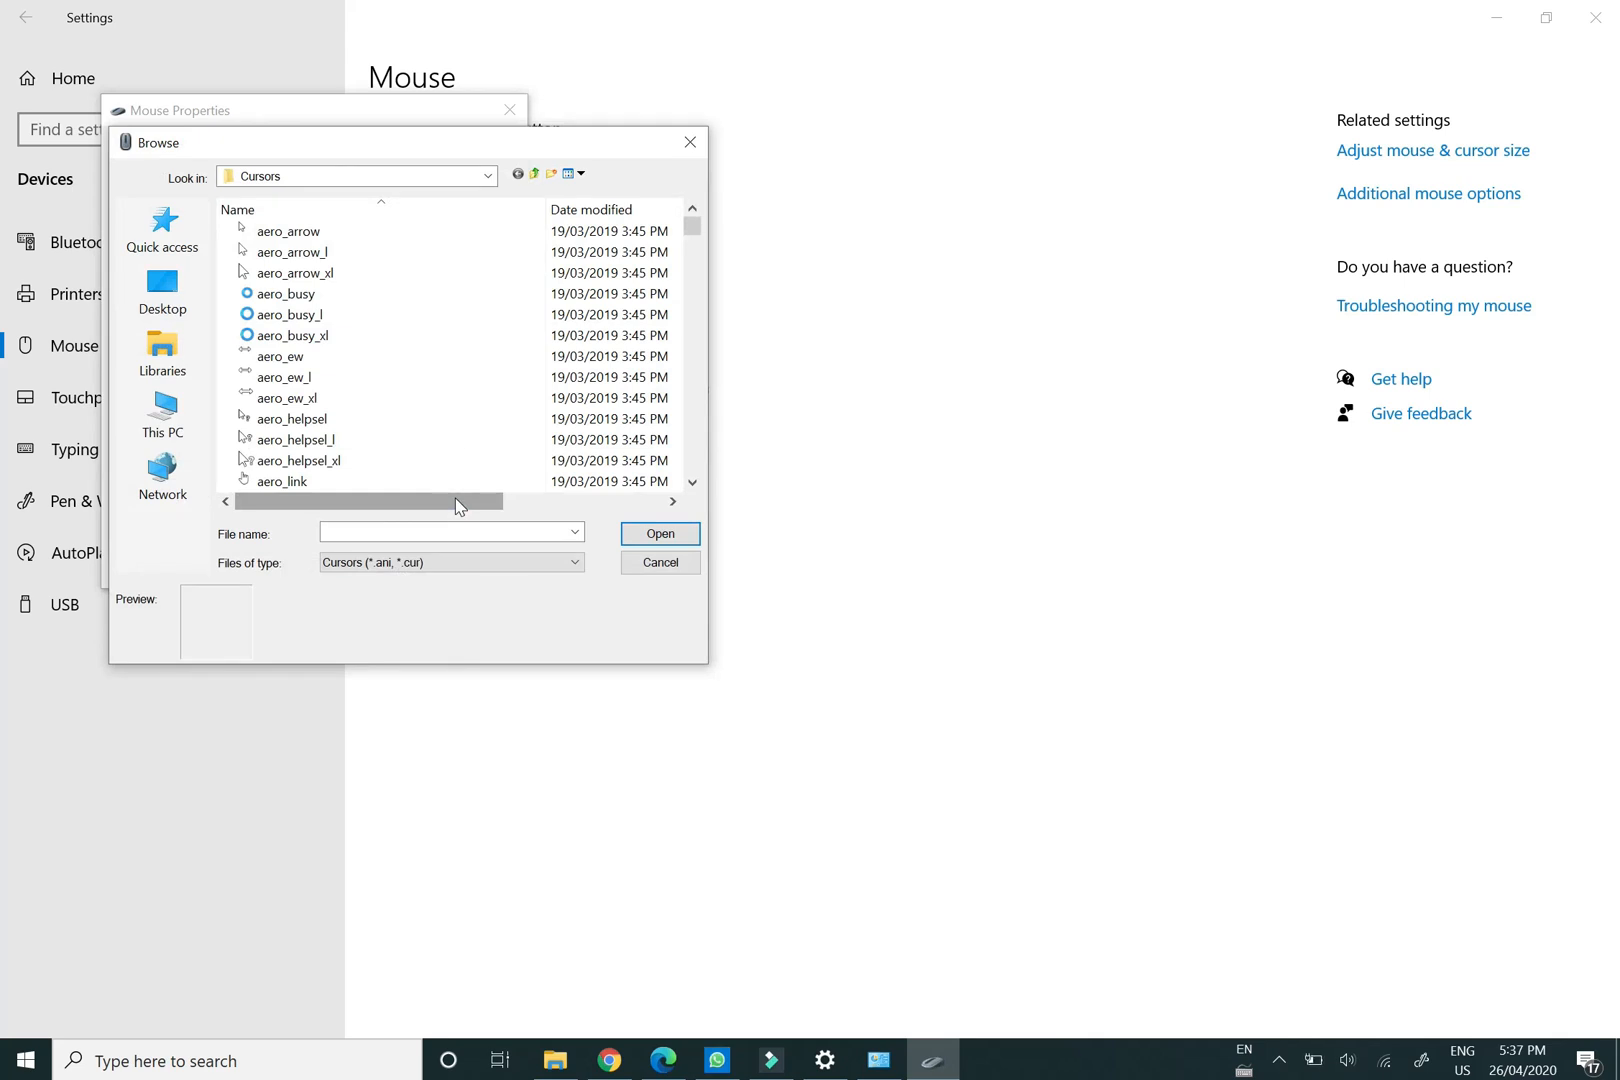
text(C:\Users\sasik\Downloads)
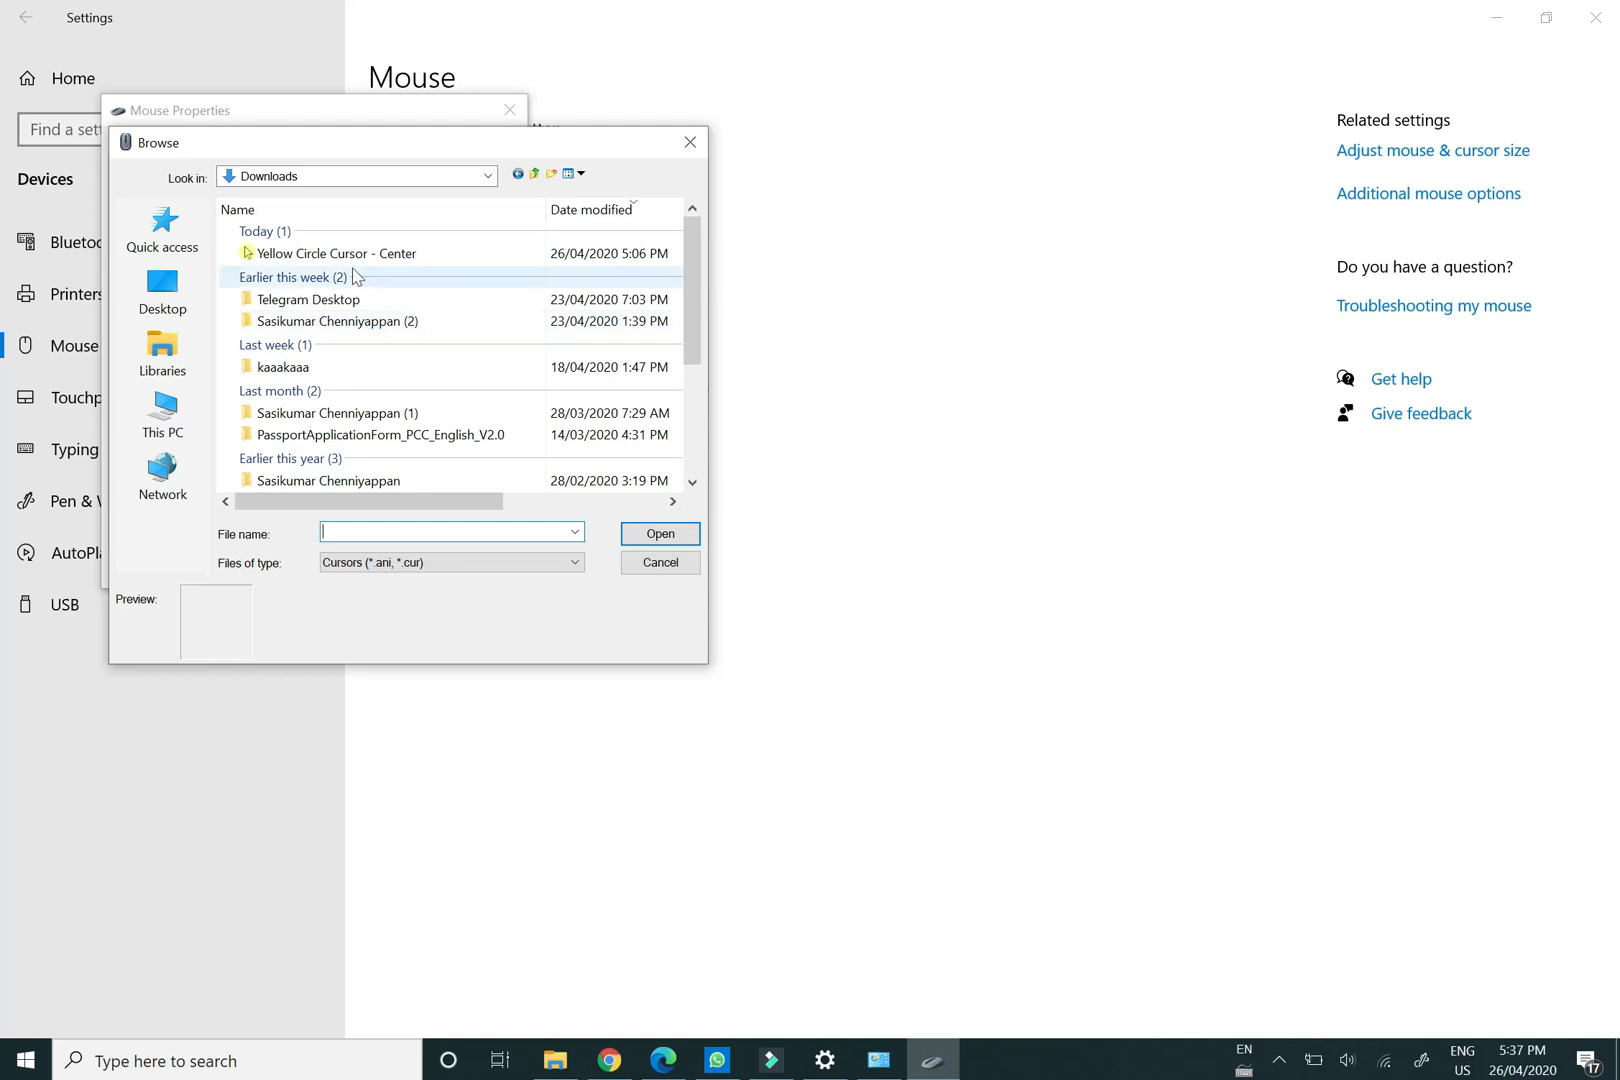
mouse_move(334, 254)
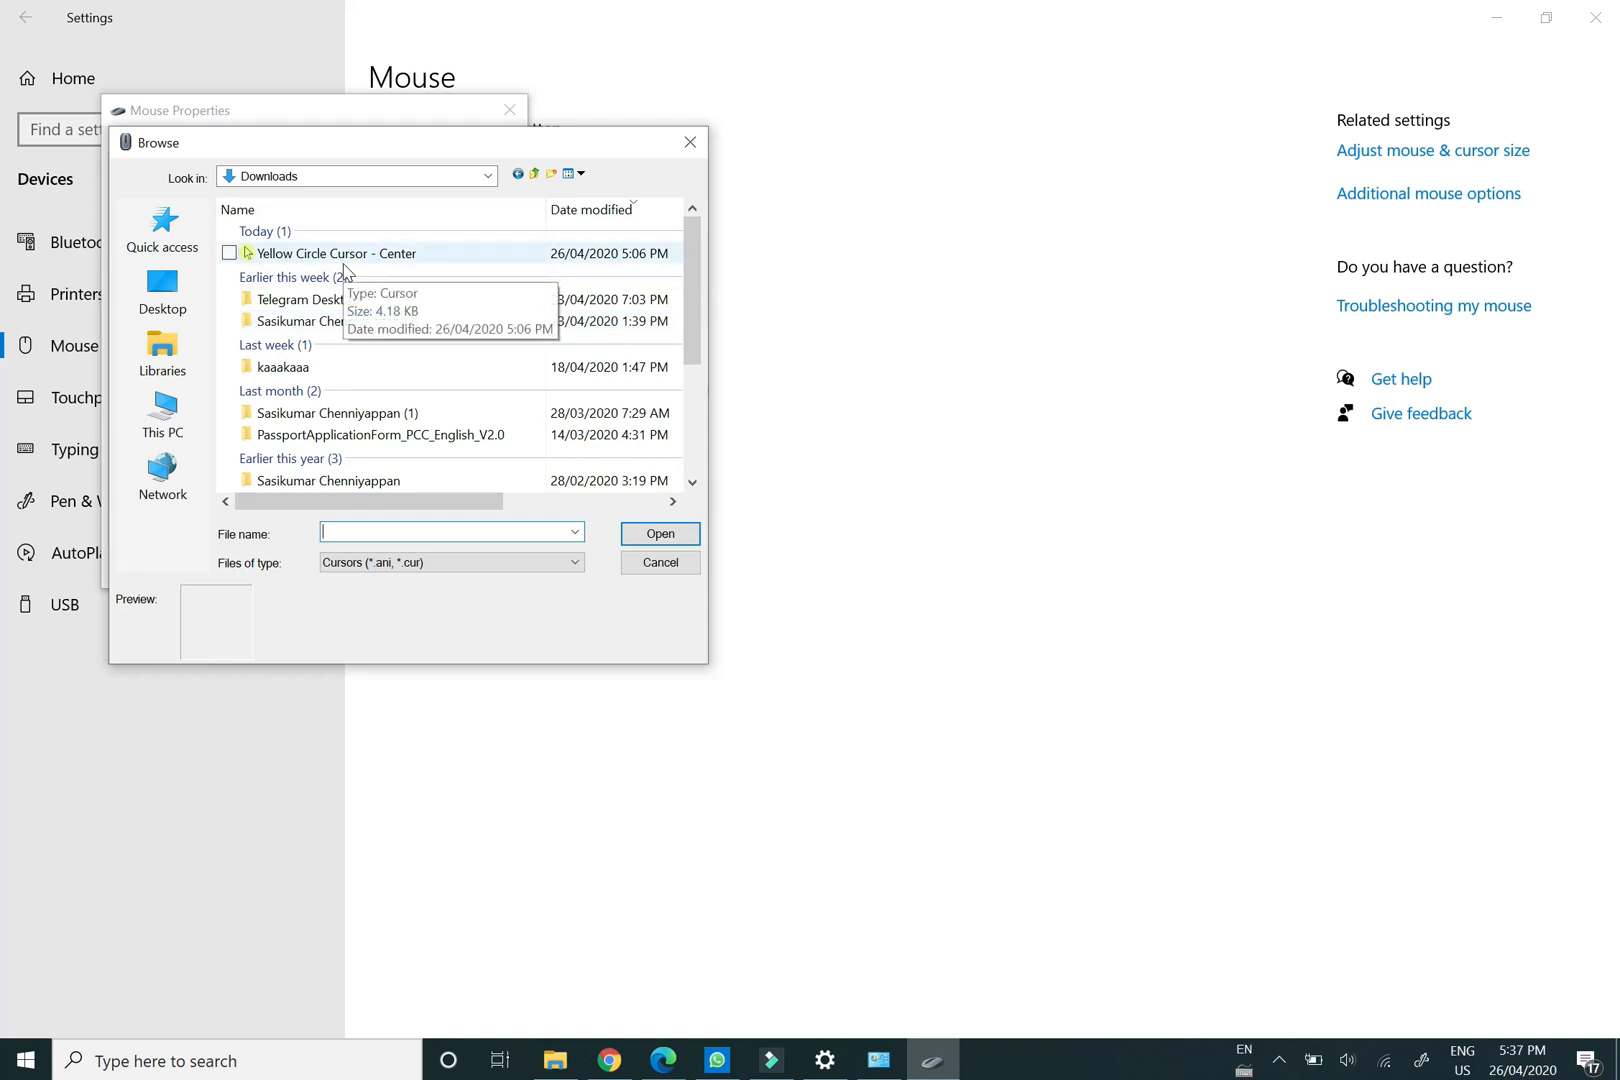
click(660, 562)
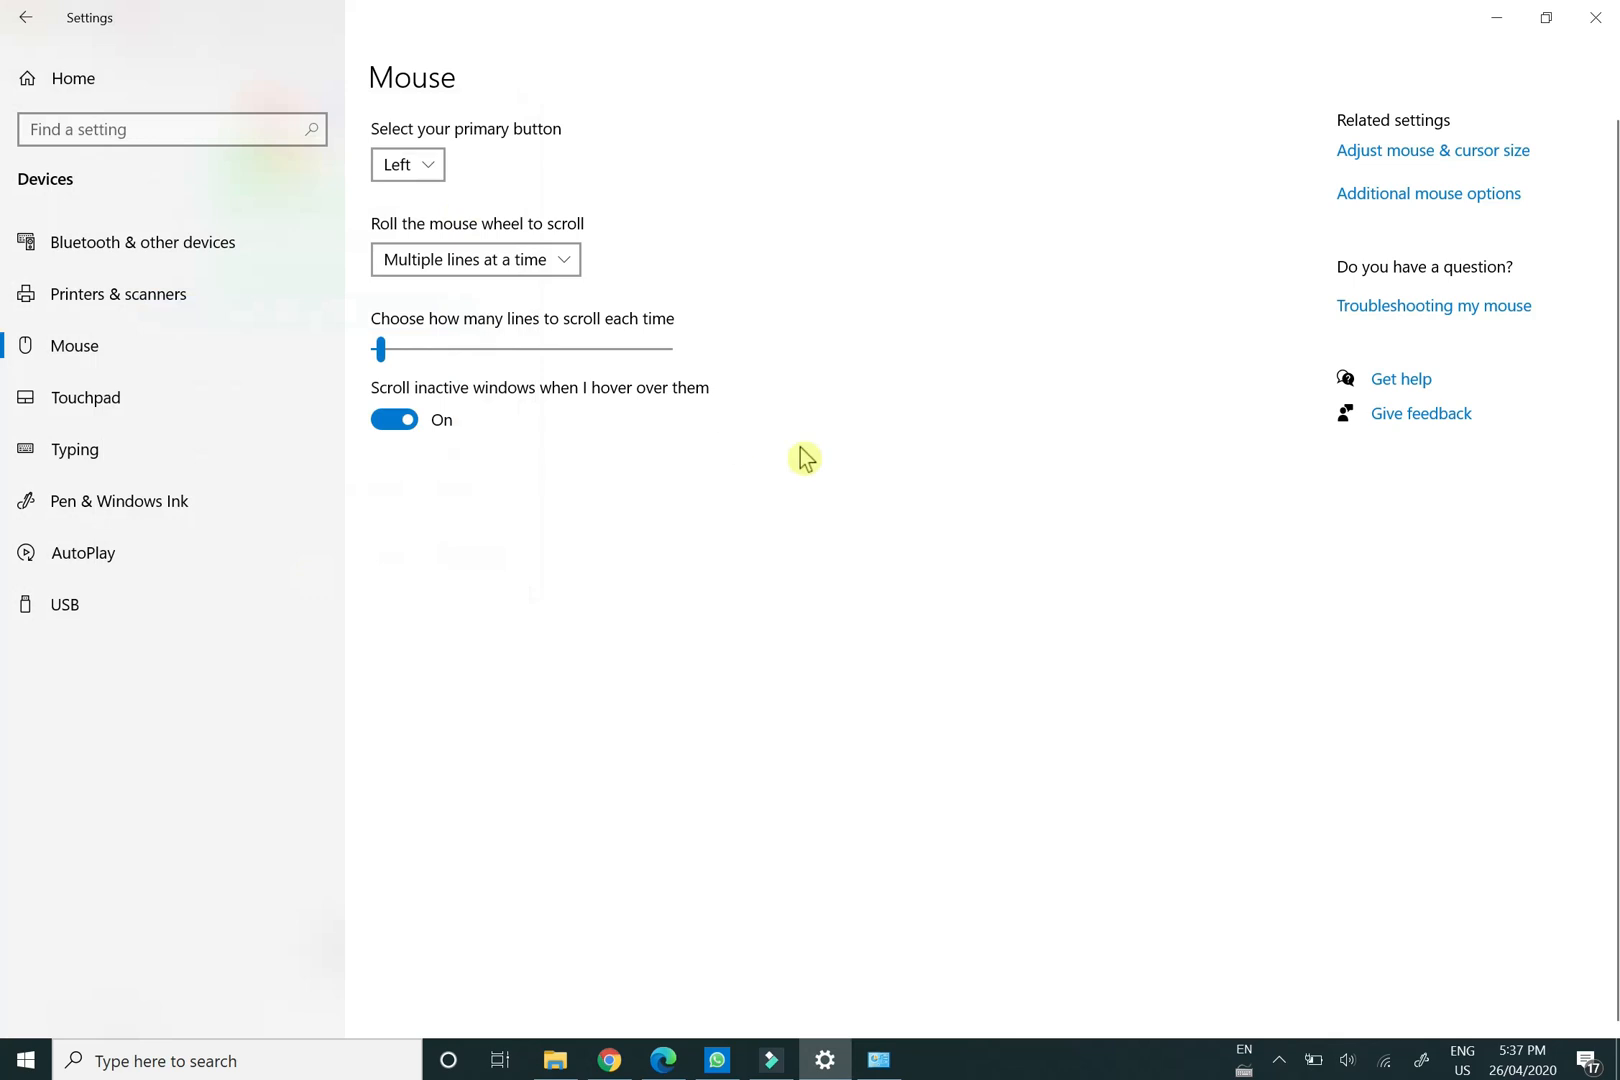
Dismiss the Settings window to show the desktop with the yellow circle cursor.
click(608, 1060)
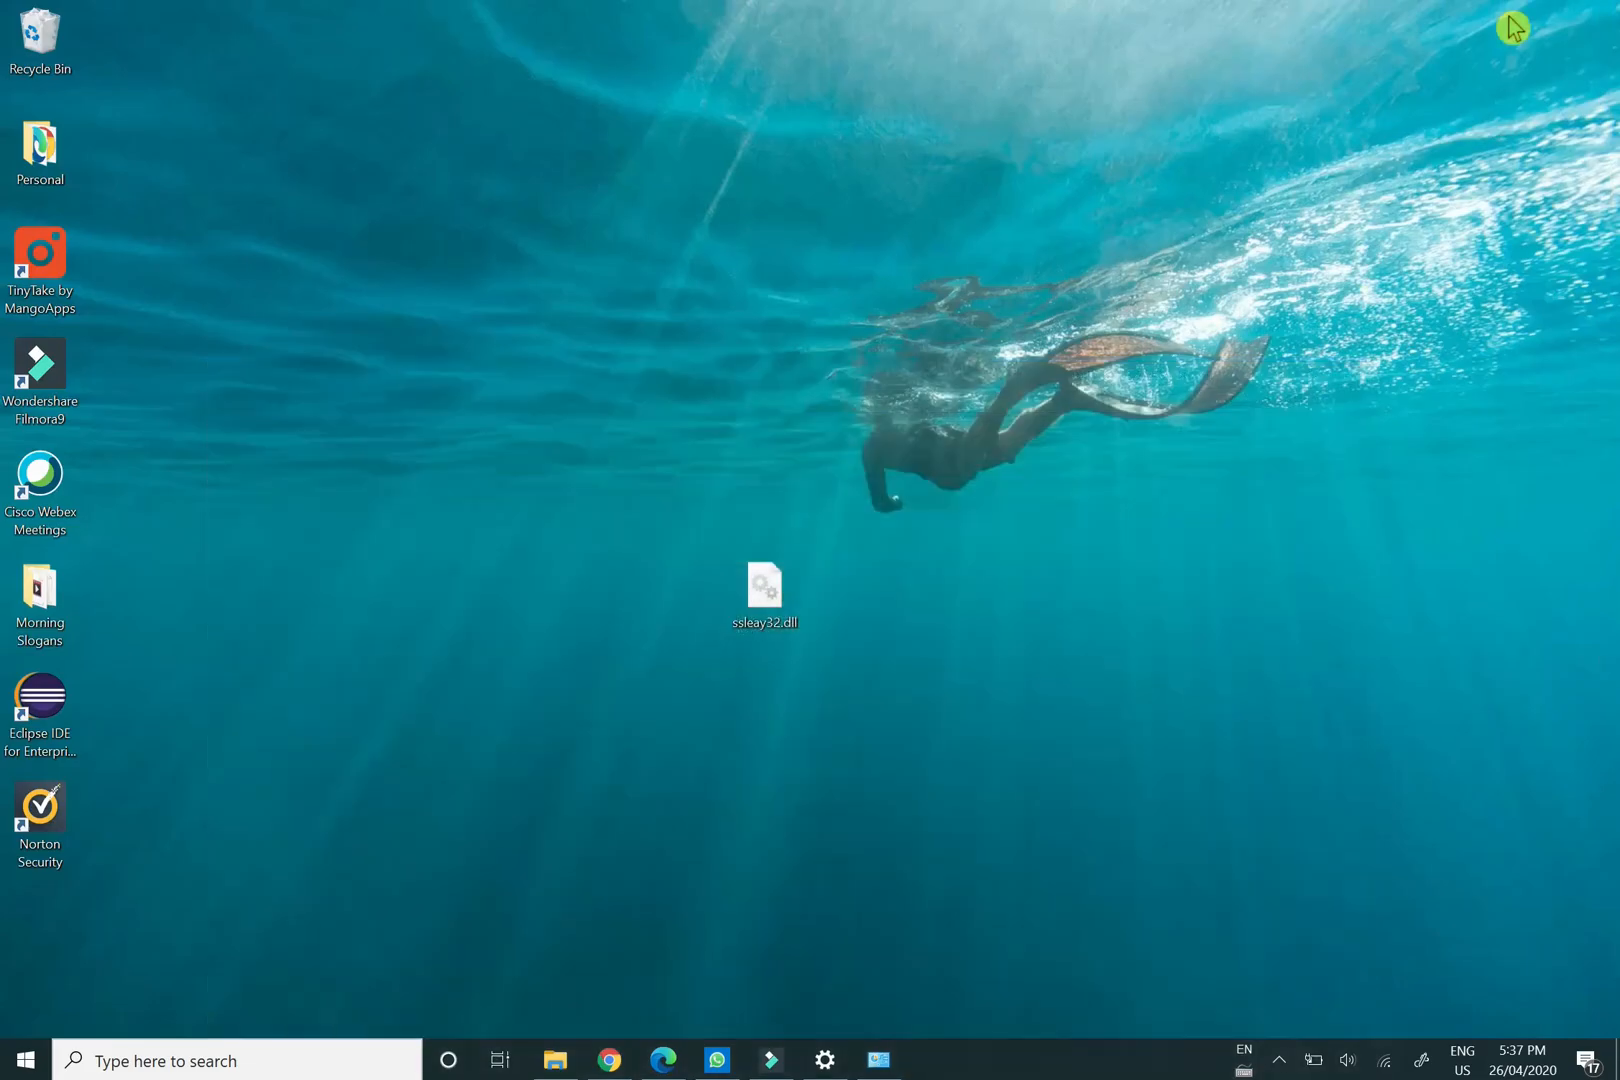
mouse_move(804, 534)
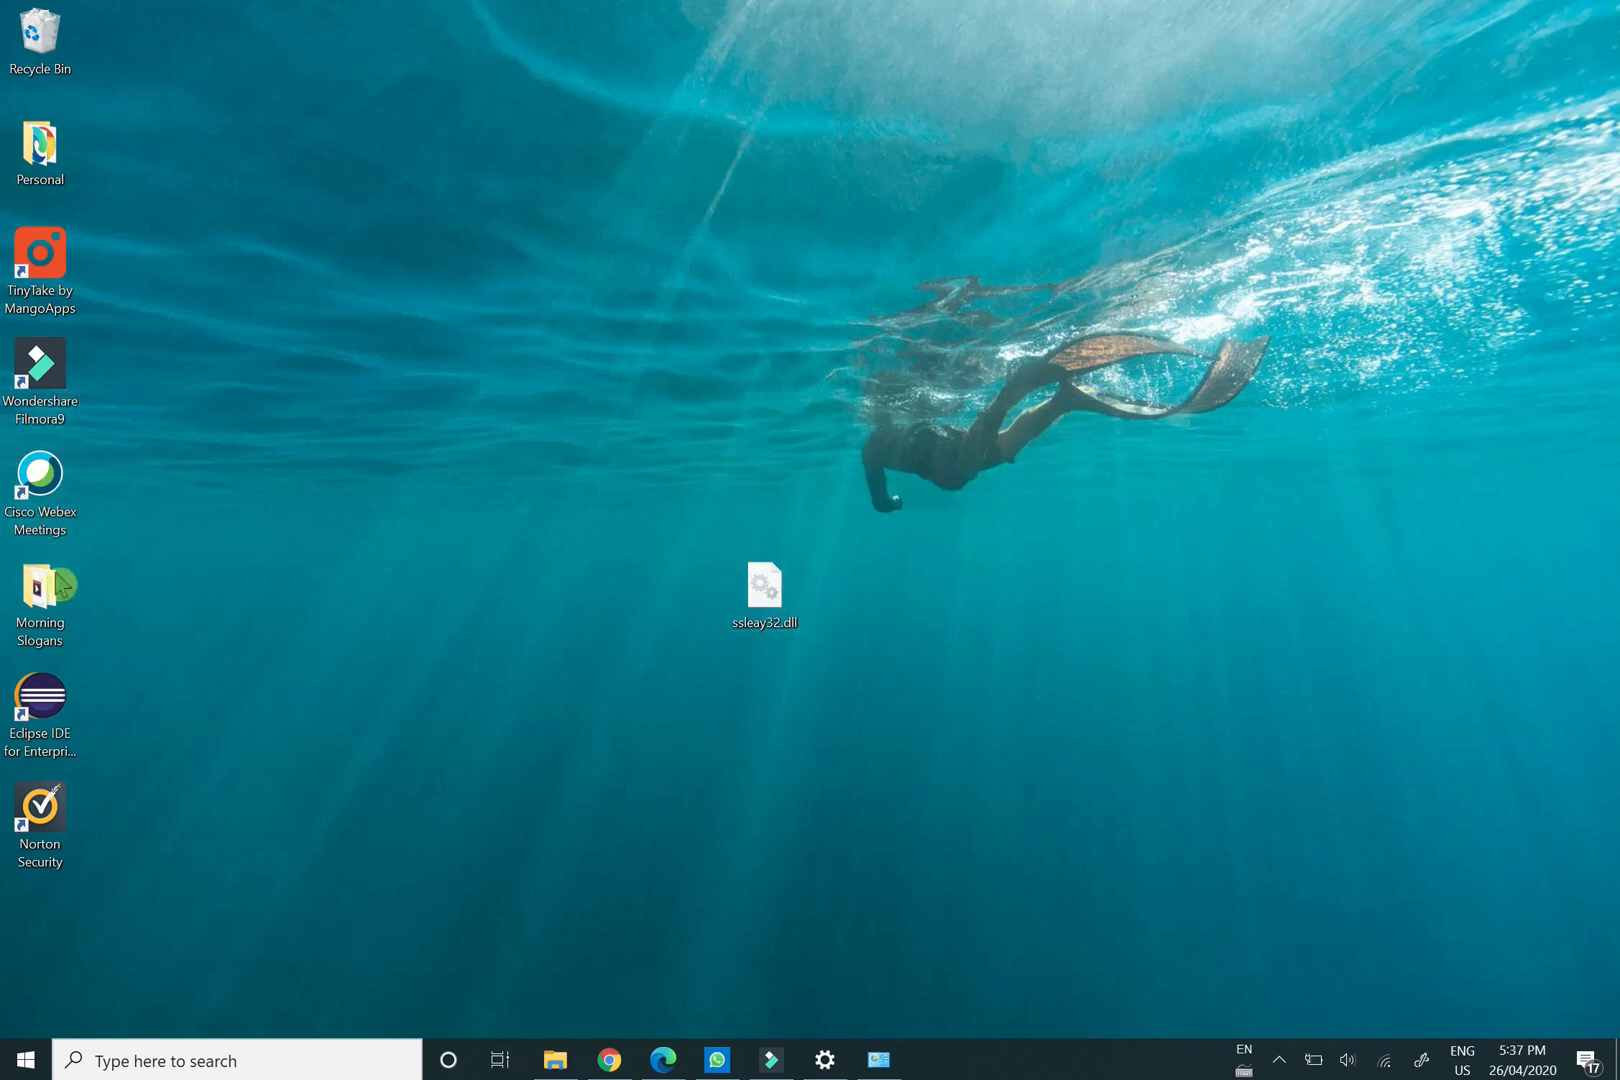
mouse_move(116, 282)
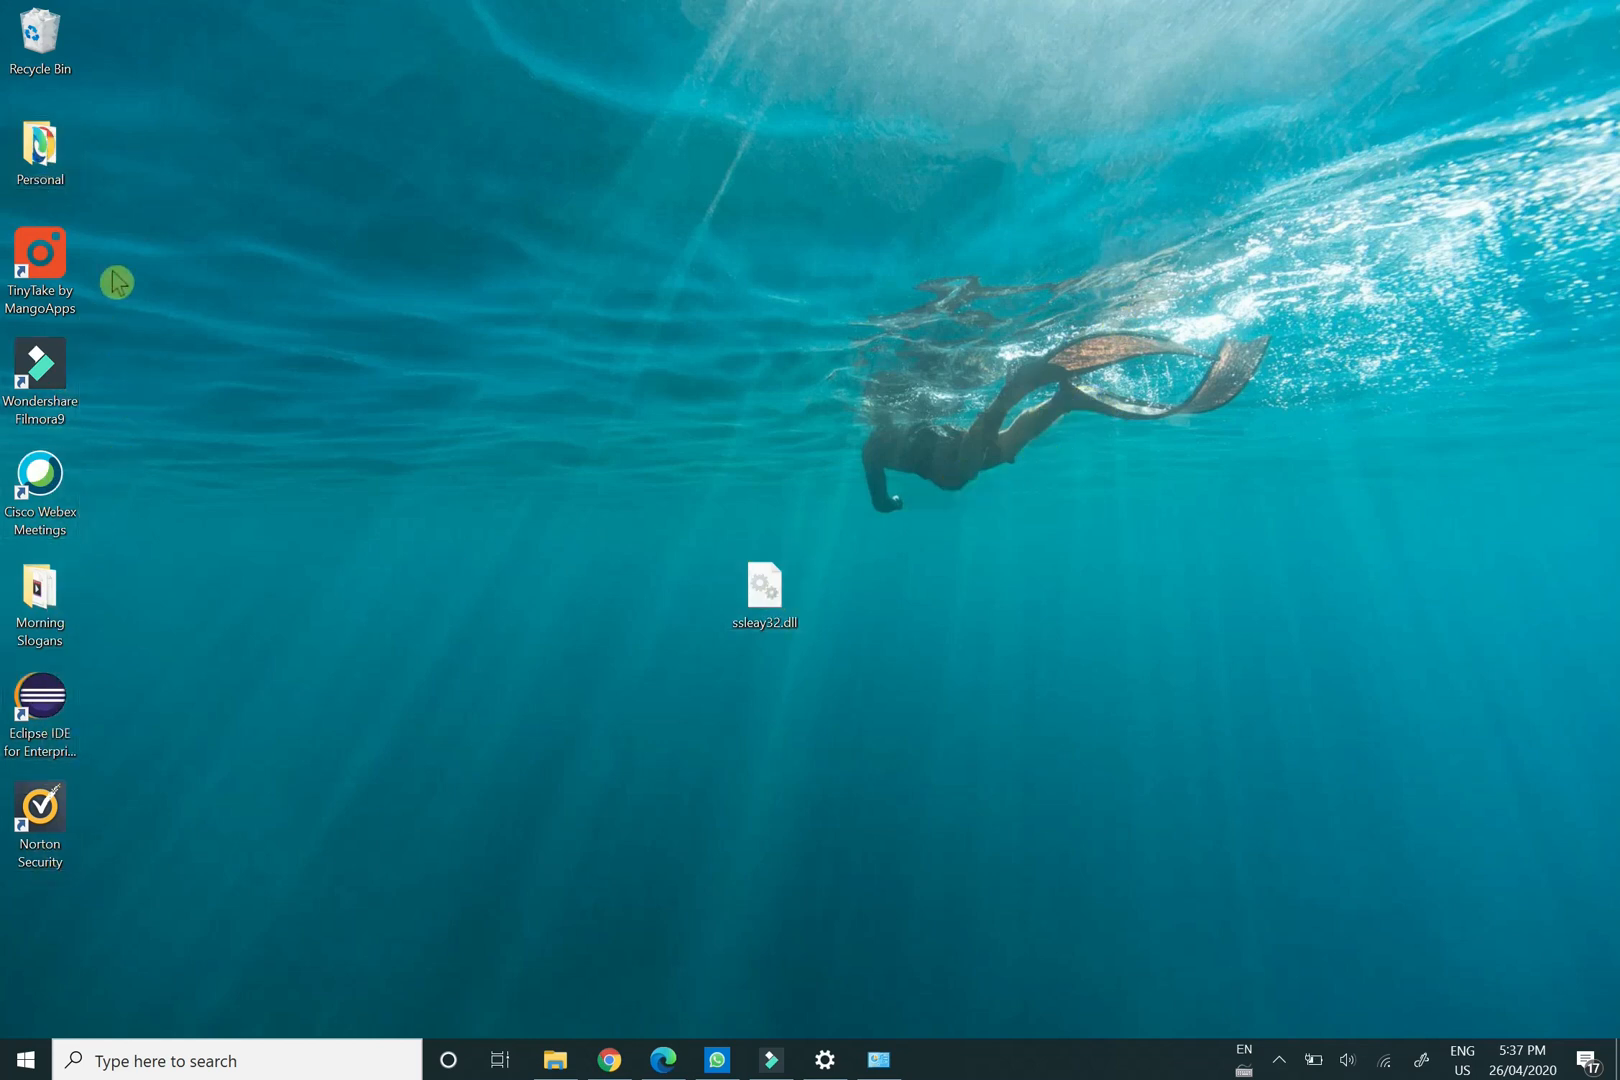
mouse_move(958, 492)
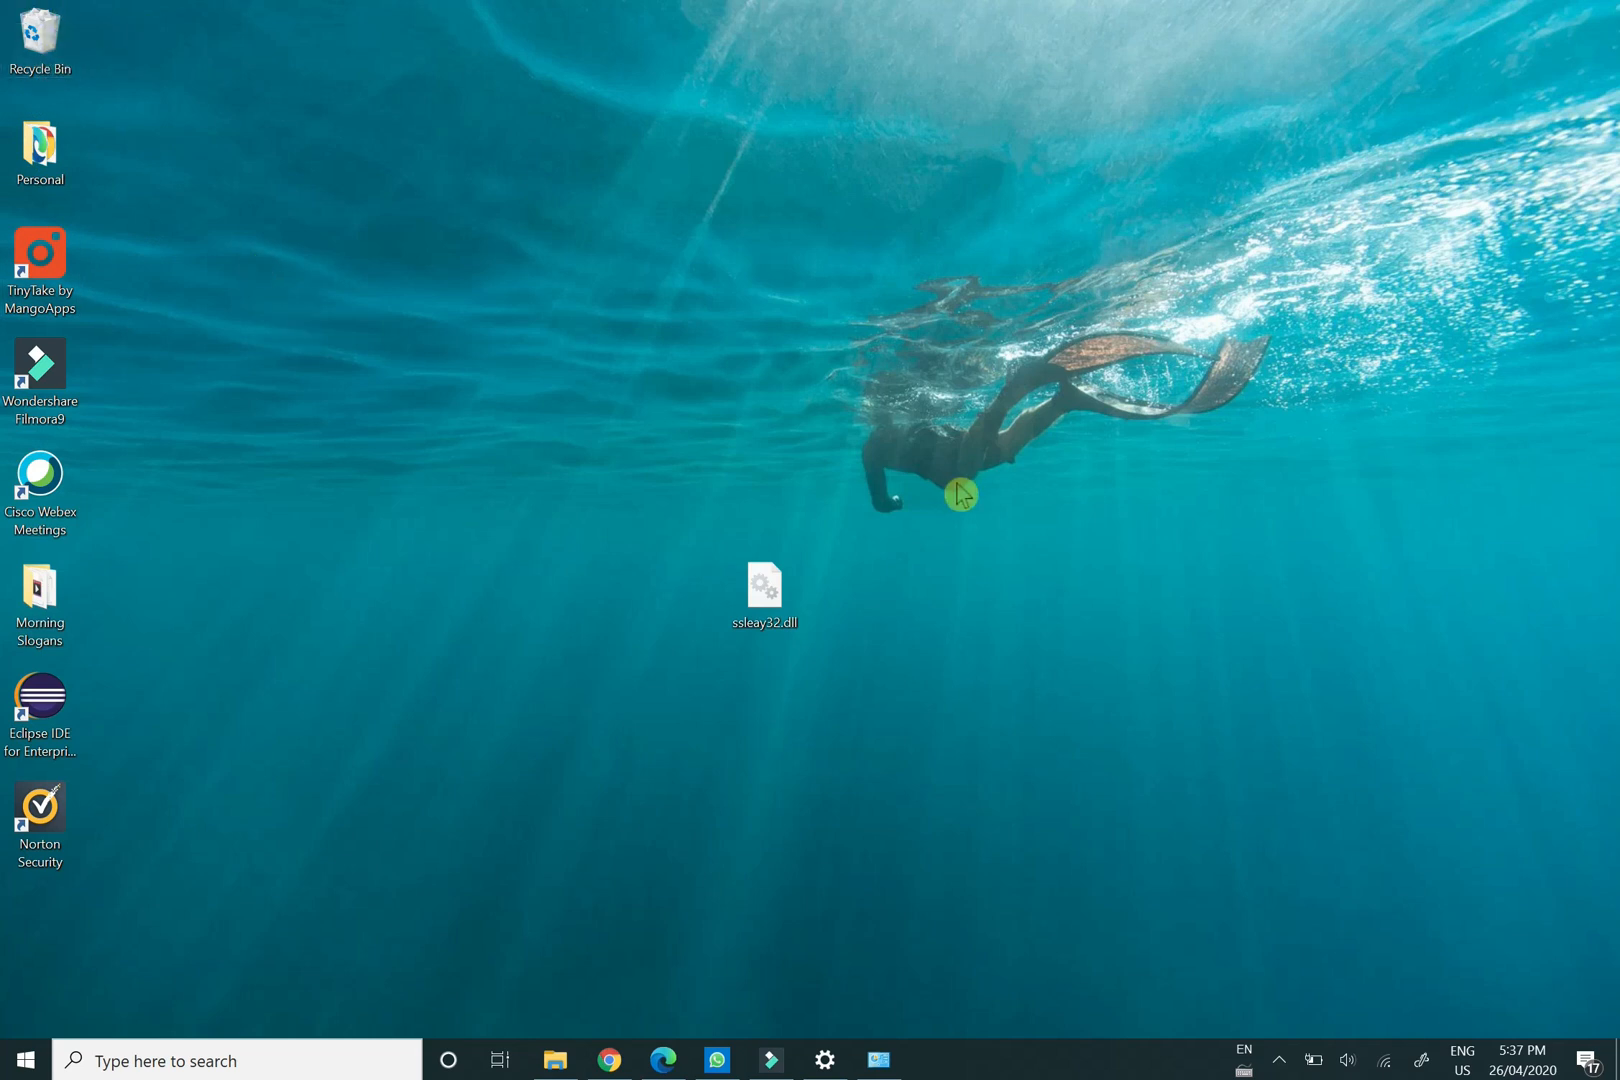